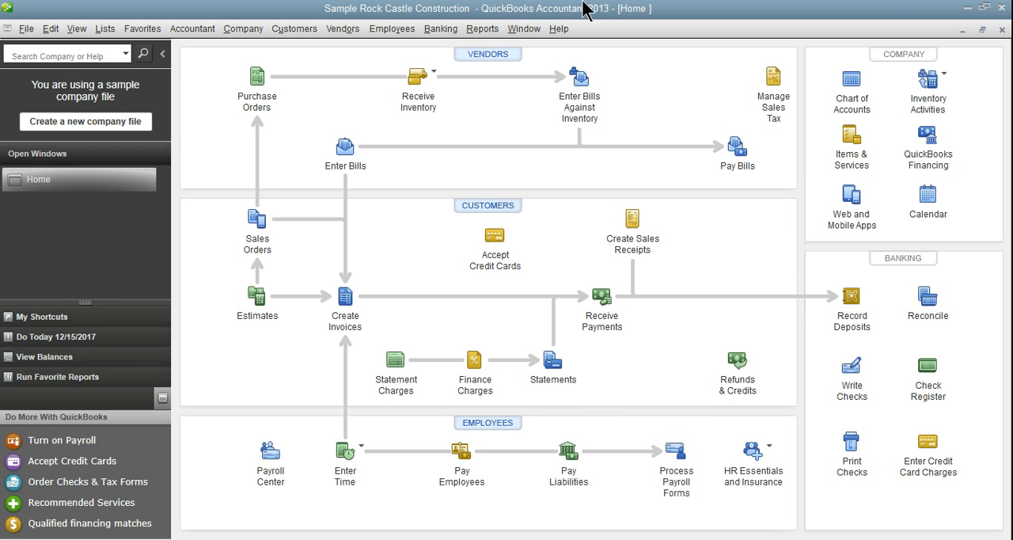
mouse_move(600, 65)
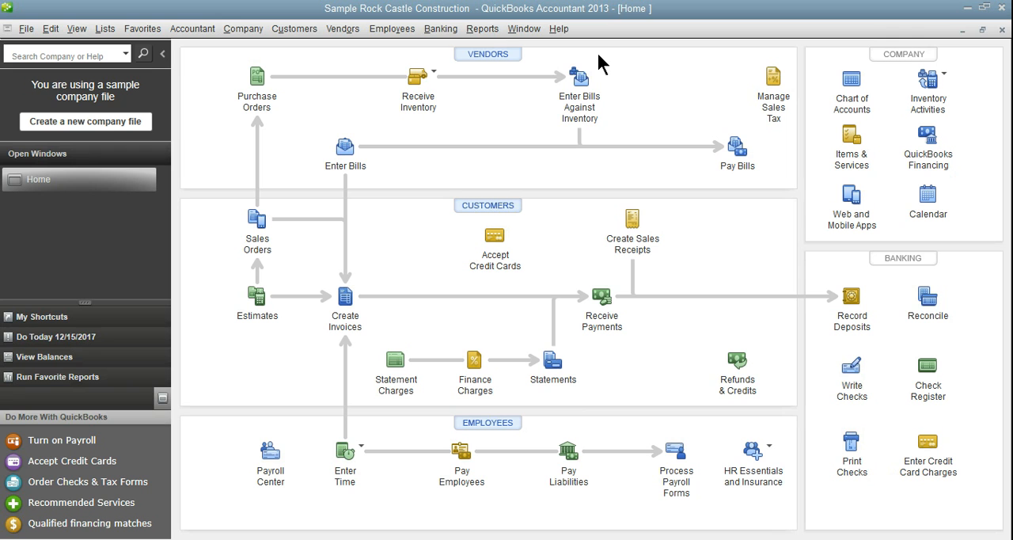
mouse_move(488, 60)
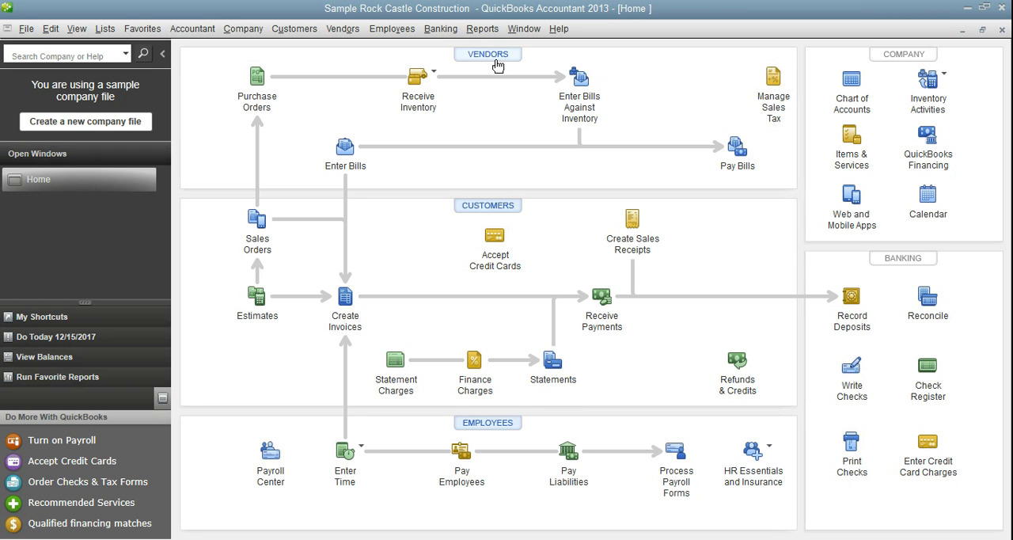
mouse_move(346, 135)
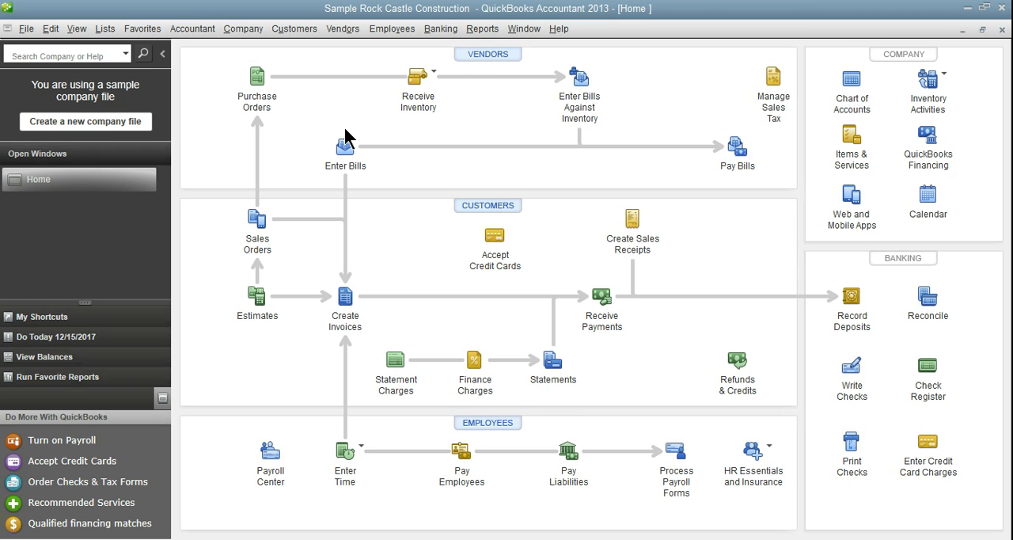
mouse_move(309, 136)
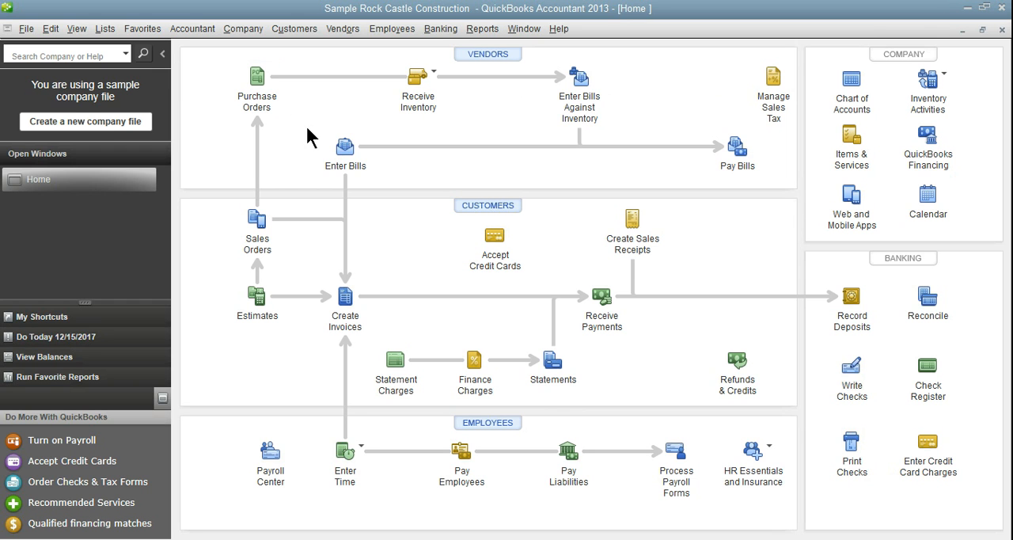
mouse_move(234, 63)
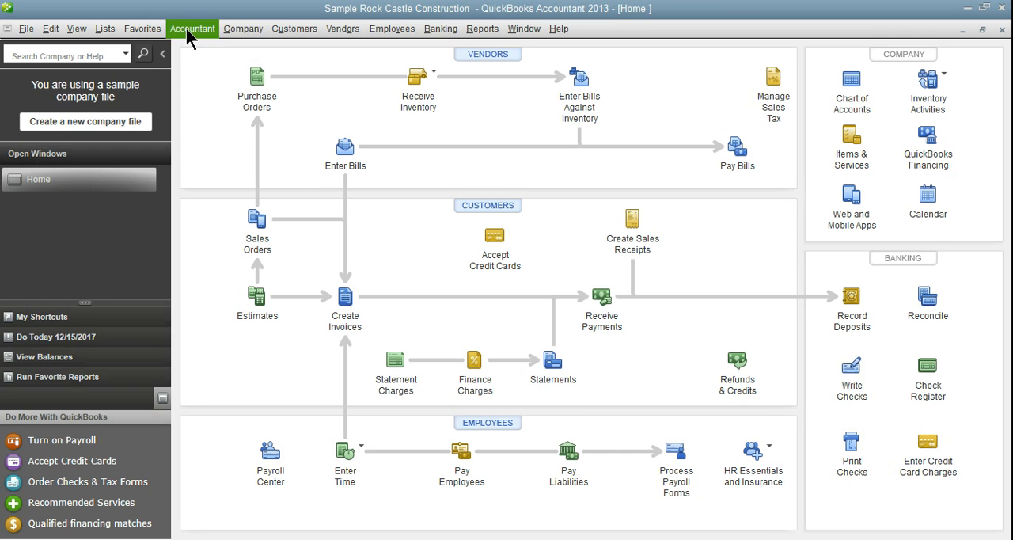
mouse_move(204, 33)
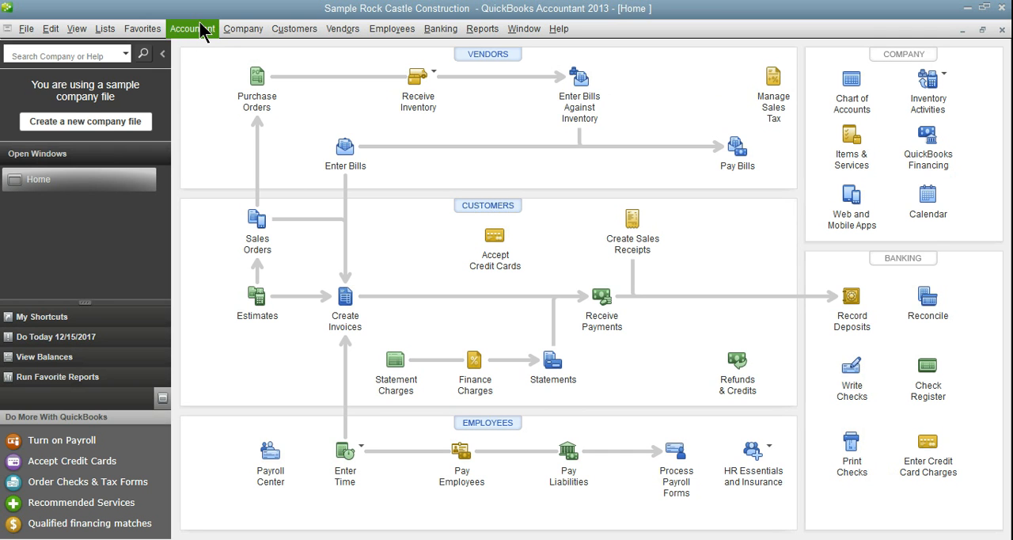
- Open the Accountant Center from the Accountant menu
left_click(191, 28)
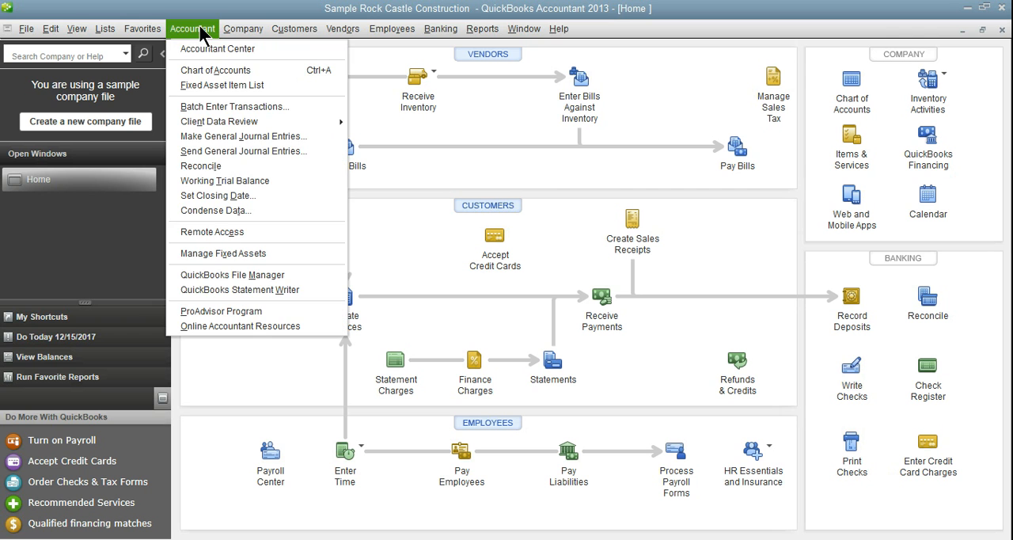
left_click(192, 28)
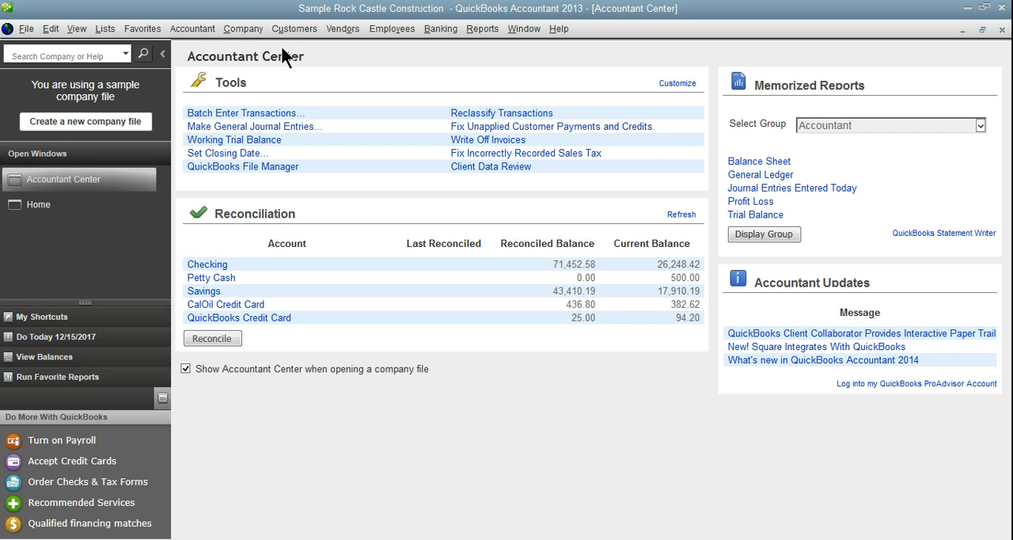
mouse_move(367, 231)
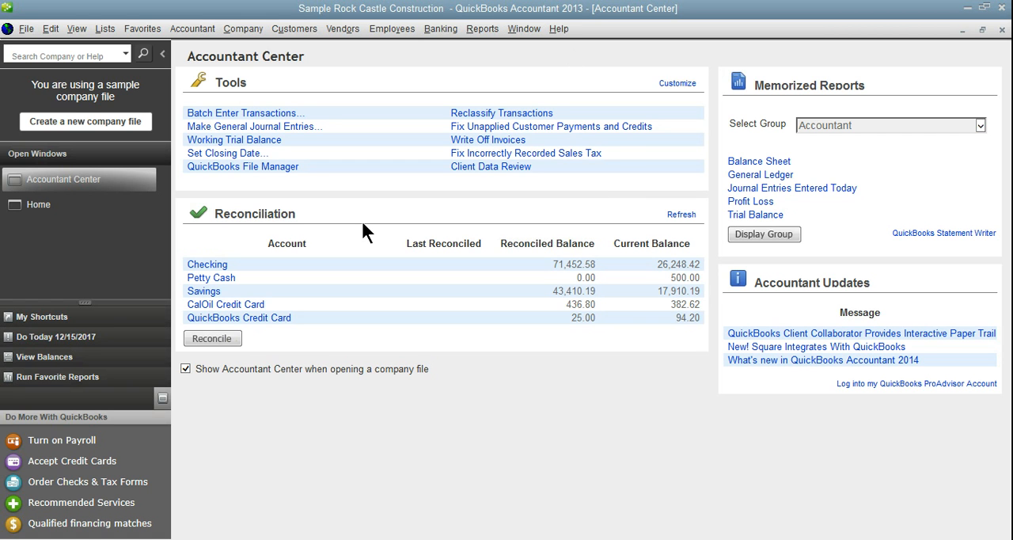
mouse_move(377, 207)
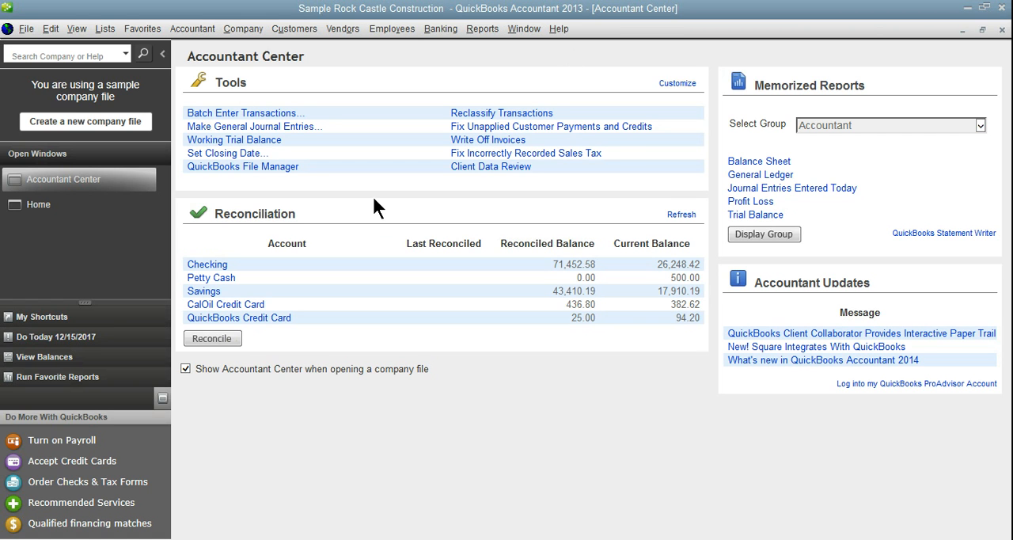
mouse_move(453, 228)
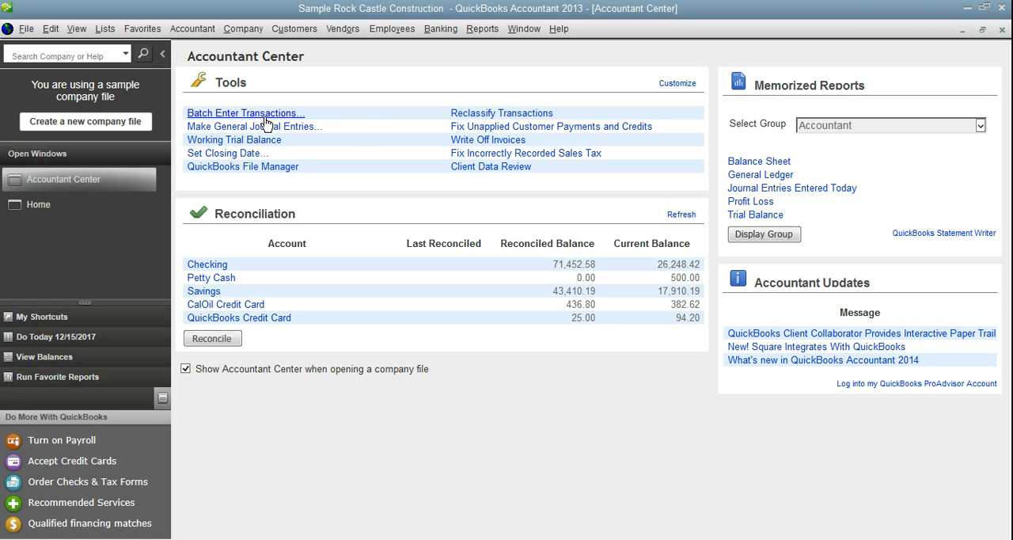
mouse_move(365, 125)
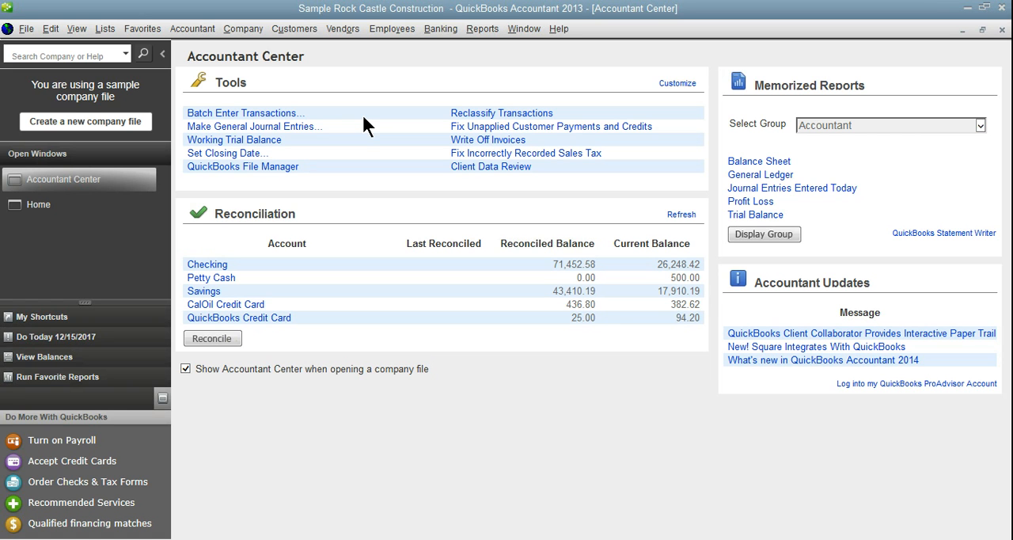
mouse_move(502, 113)
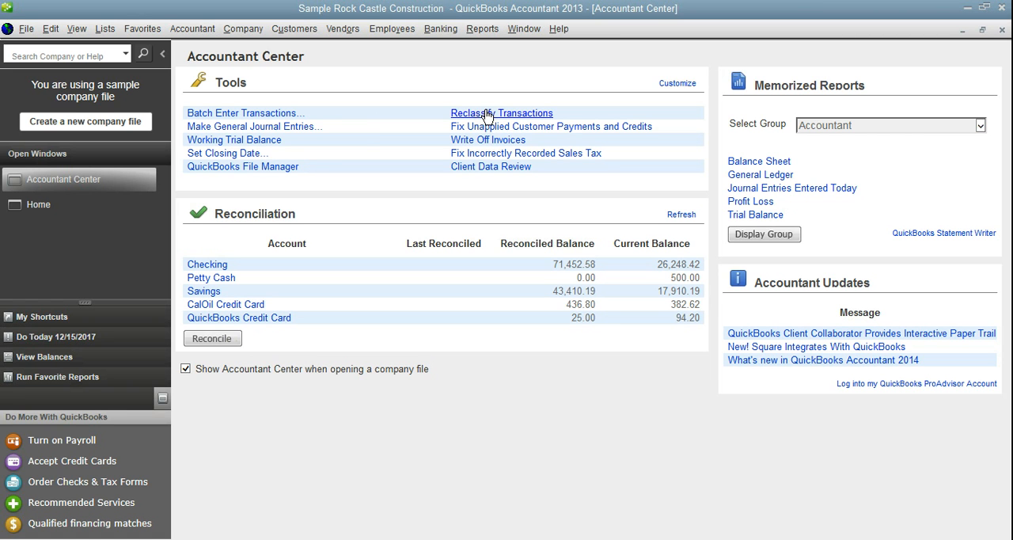
- Run the Profit & Loss by Class report starting from 01/01/2016
left_click(482, 28)
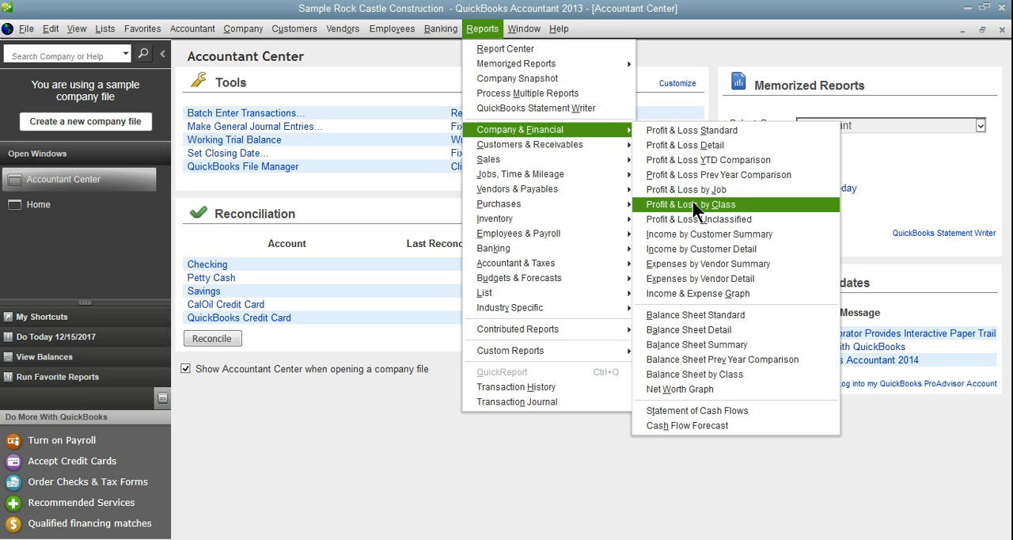
left_click(689, 204)
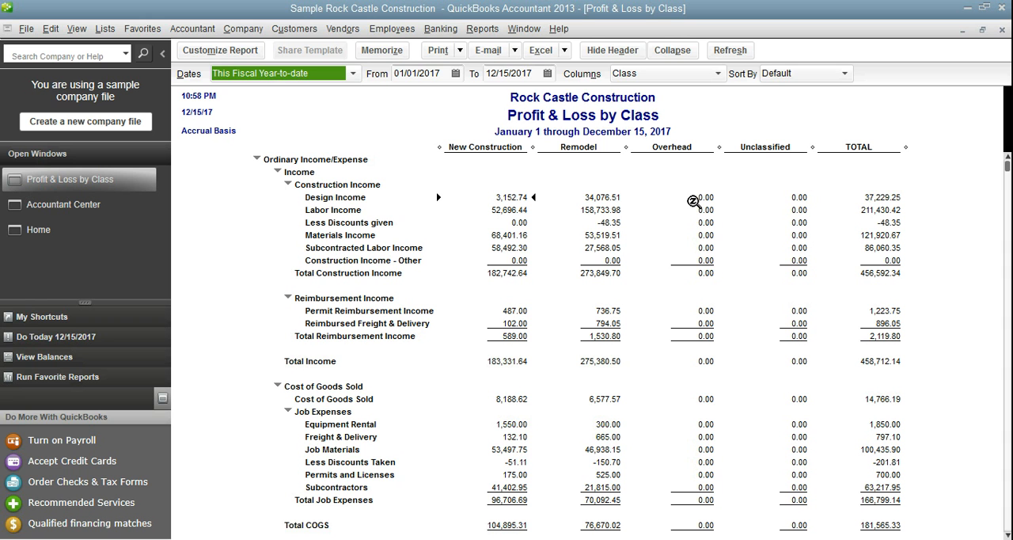
type("010116")
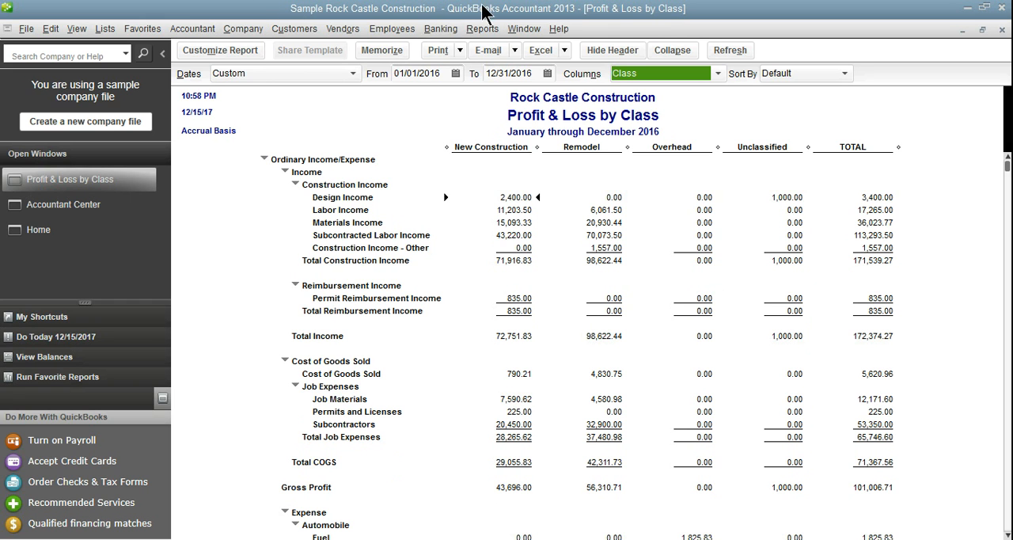
mouse_move(931, 135)
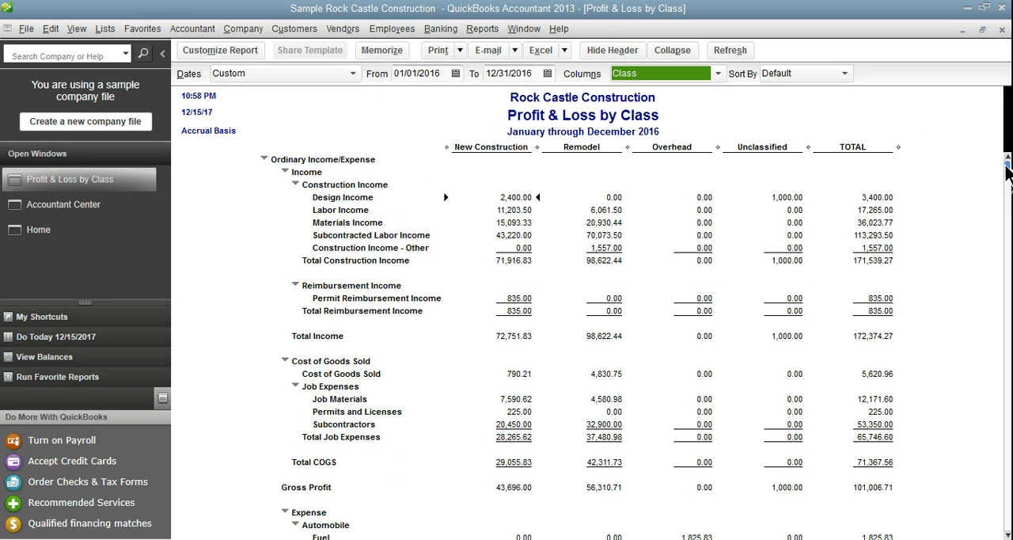
mouse_move(796, 218)
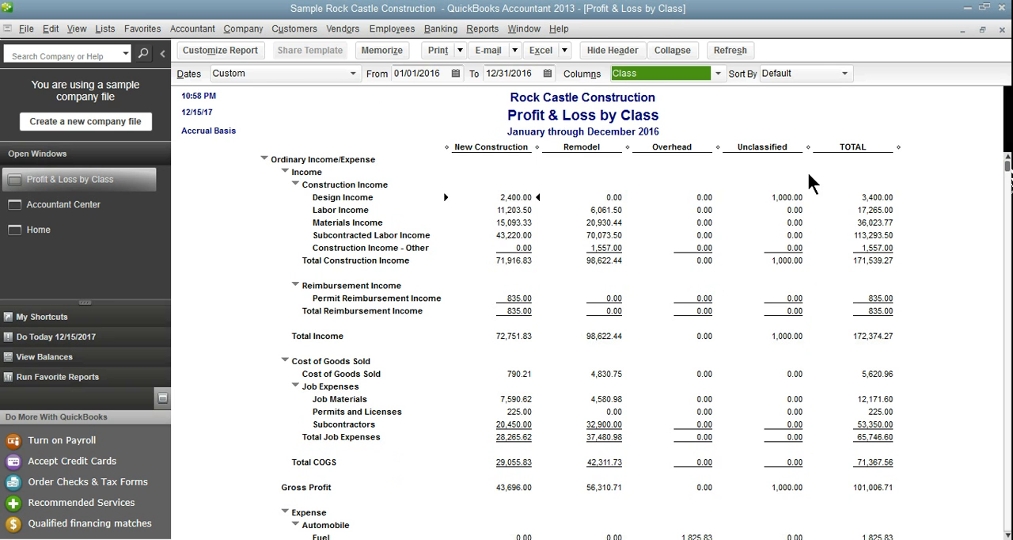
mouse_move(768, 166)
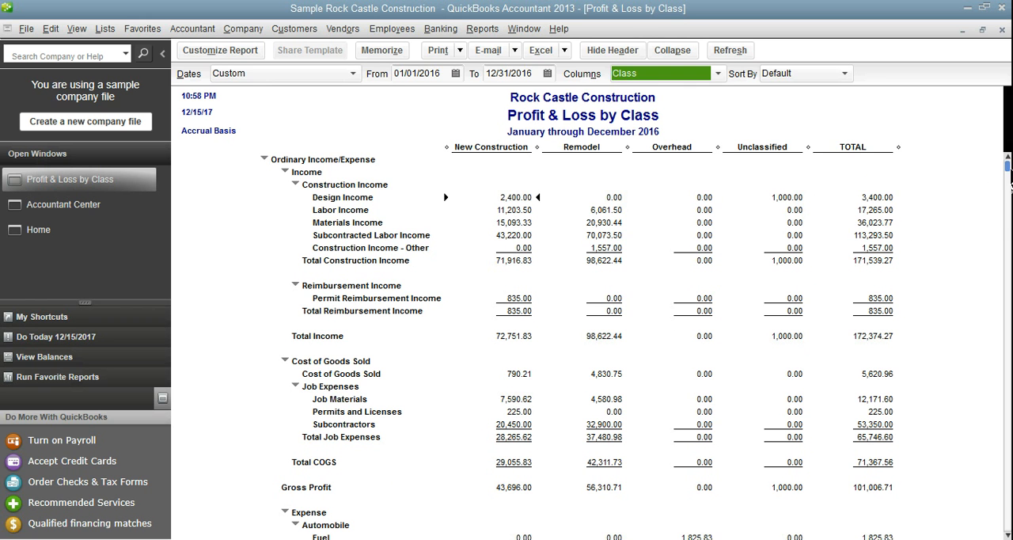
scroll("down", 3)
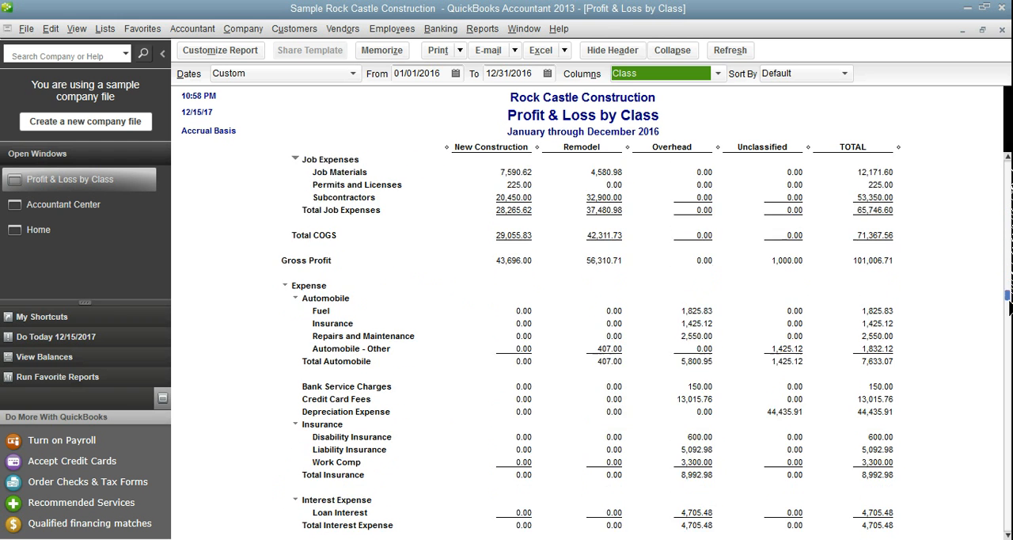
scroll("down", 3)
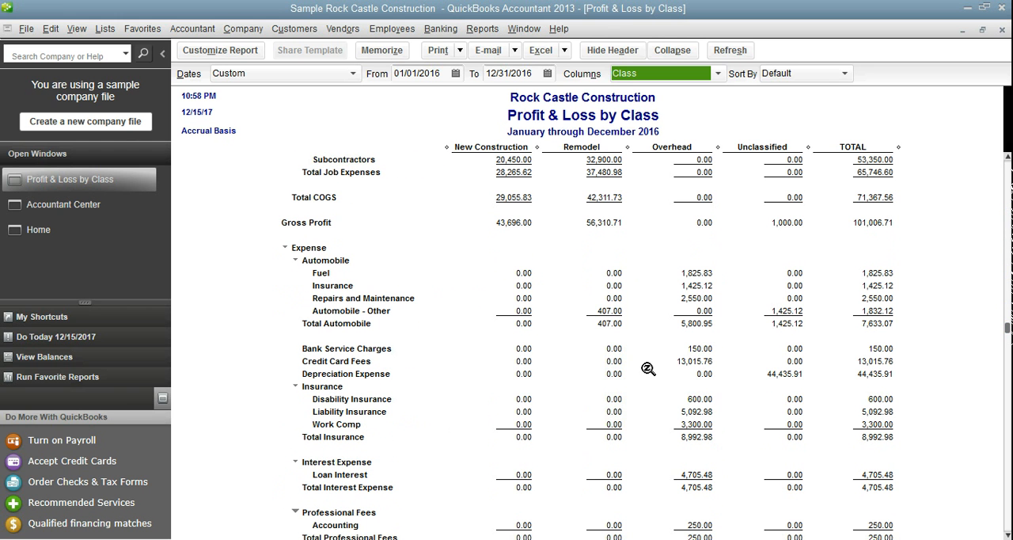
mouse_move(621, 330)
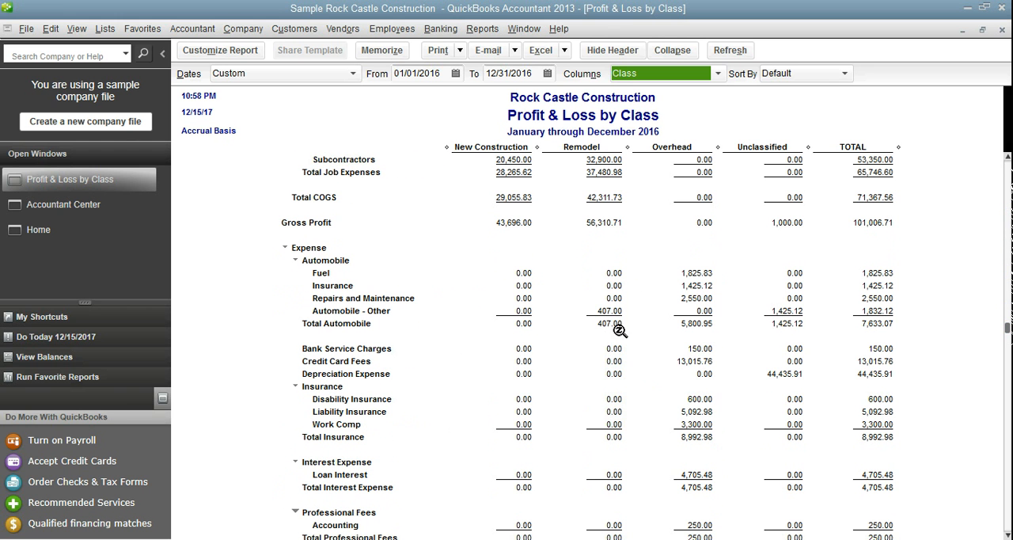
mouse_move(711, 336)
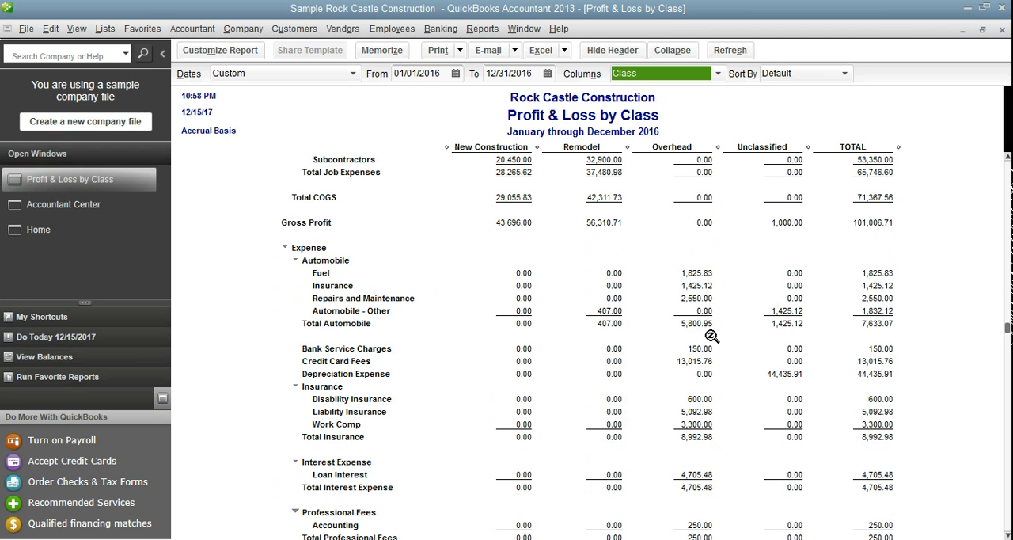
mouse_move(663, 312)
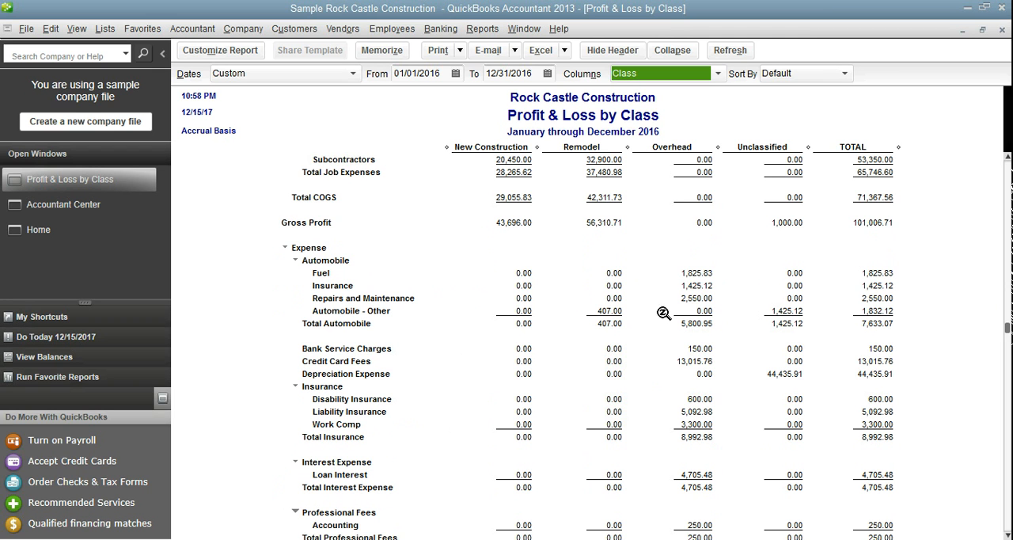
mouse_move(303, 304)
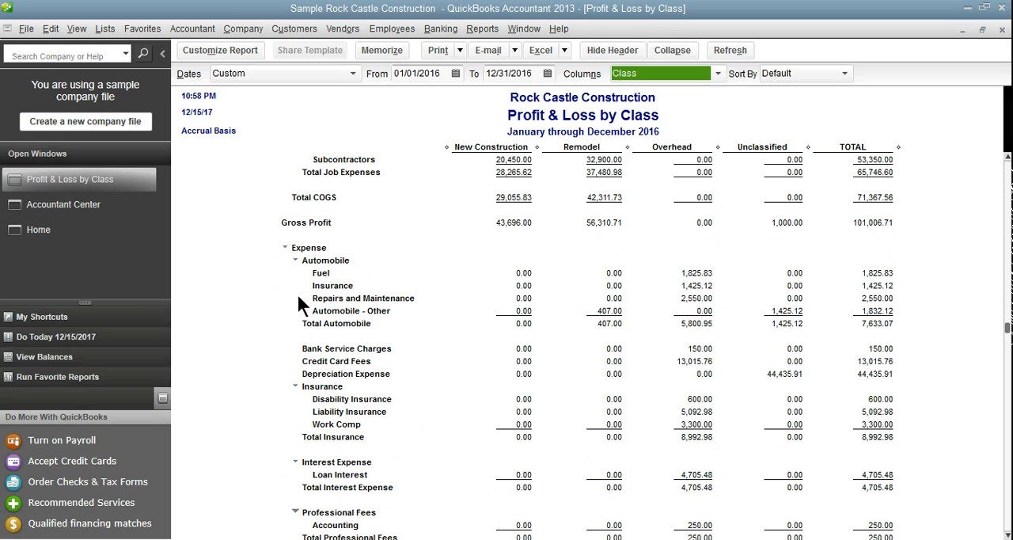
mouse_move(350, 324)
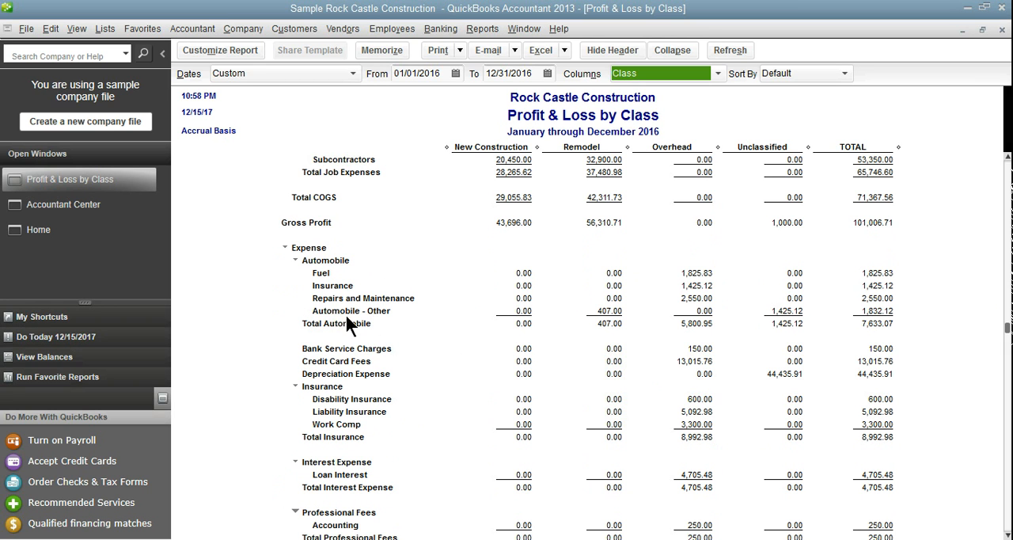
mouse_move(372, 324)
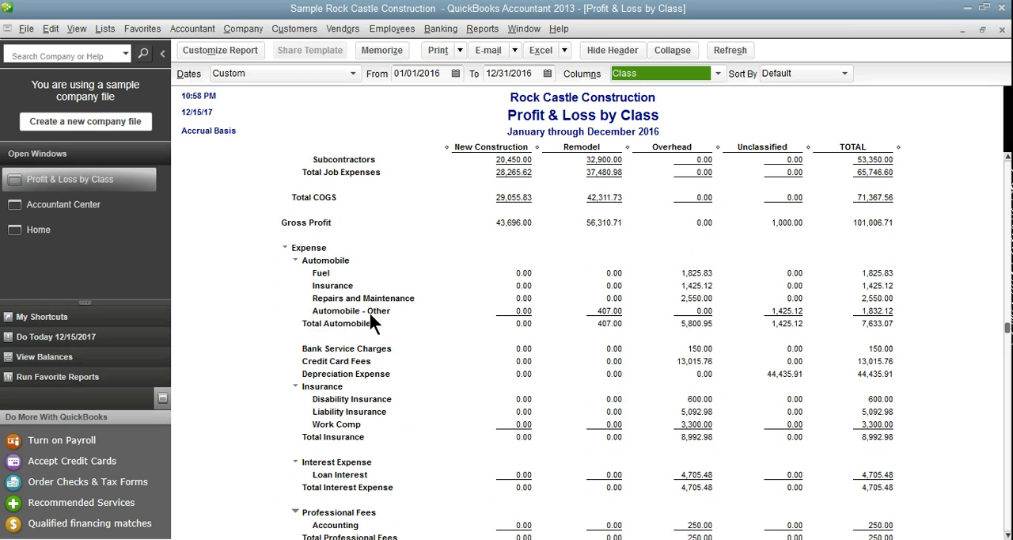
mouse_move(386, 323)
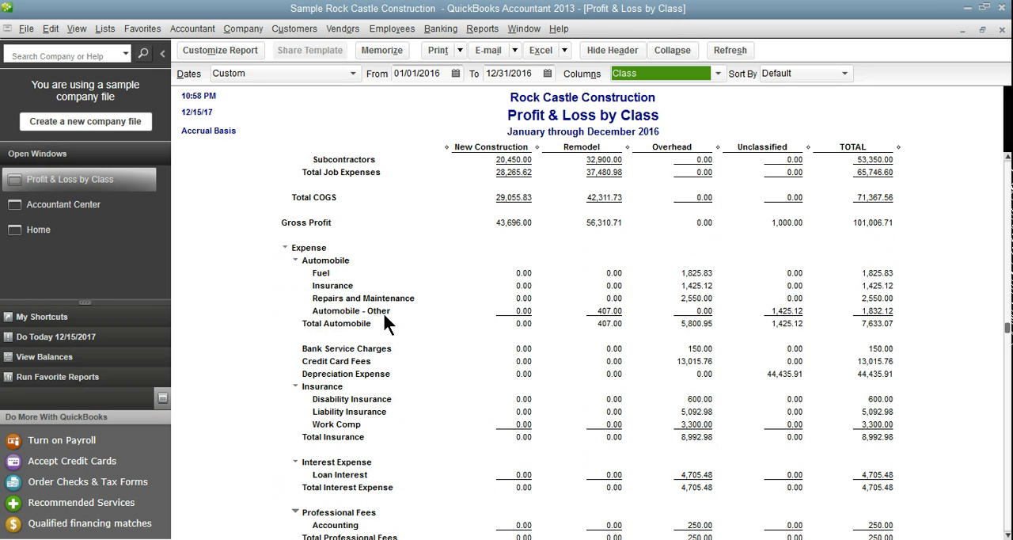
mouse_move(373, 326)
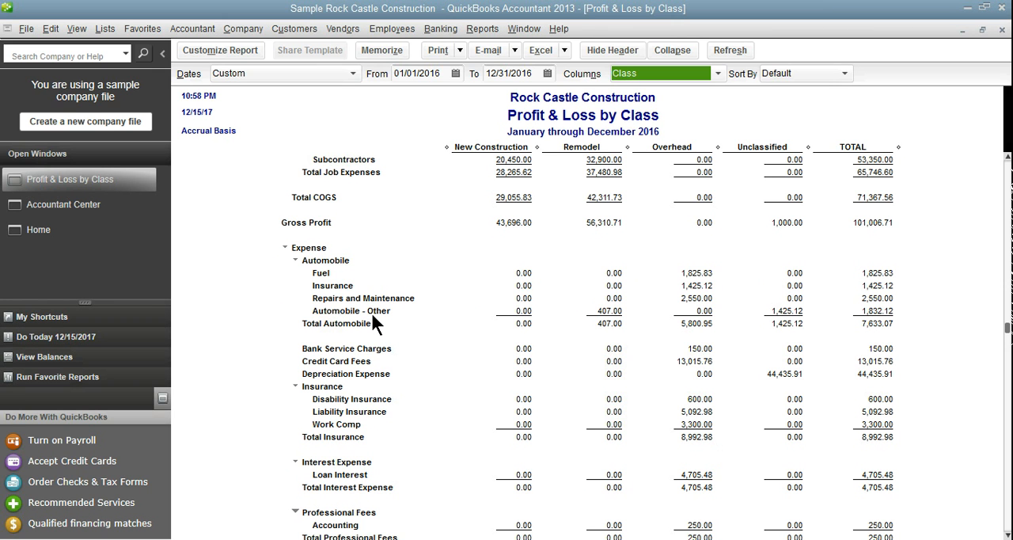
mouse_move(376, 320)
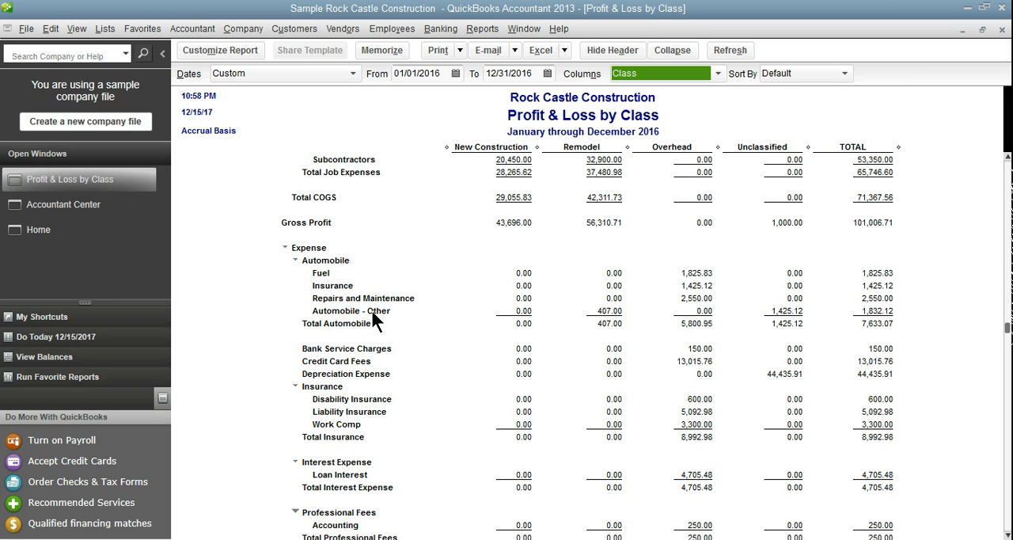
mouse_move(331, 269)
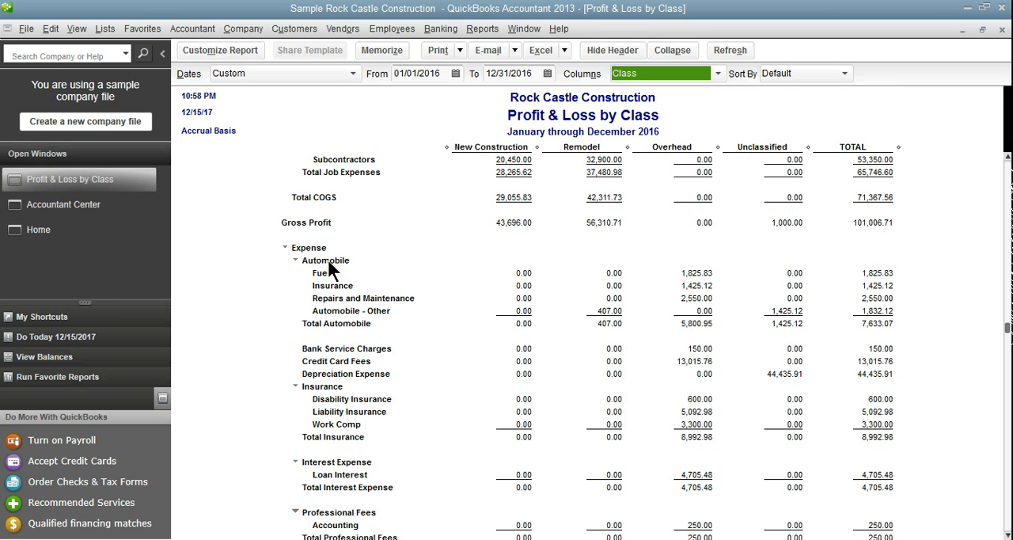
mouse_move(322, 265)
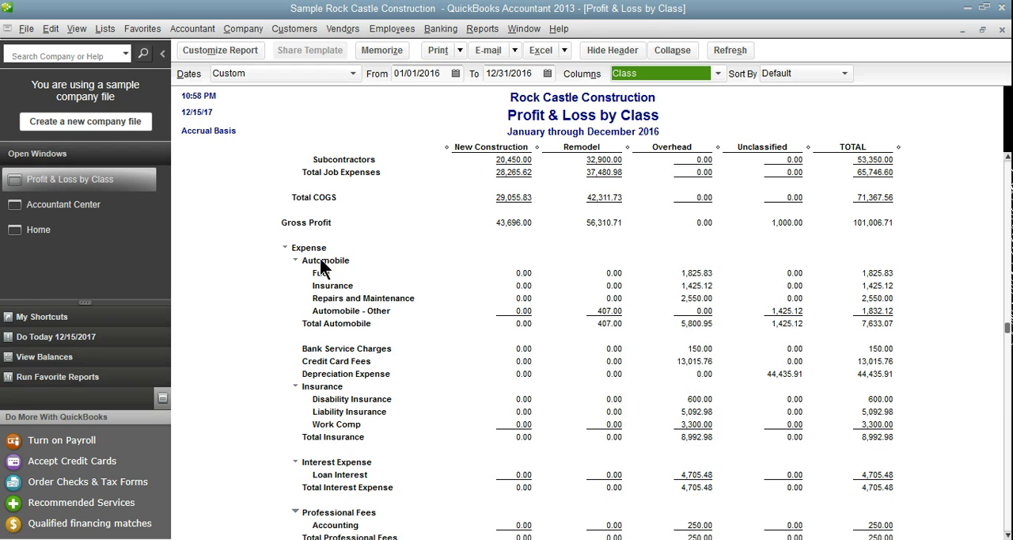
mouse_move(326, 320)
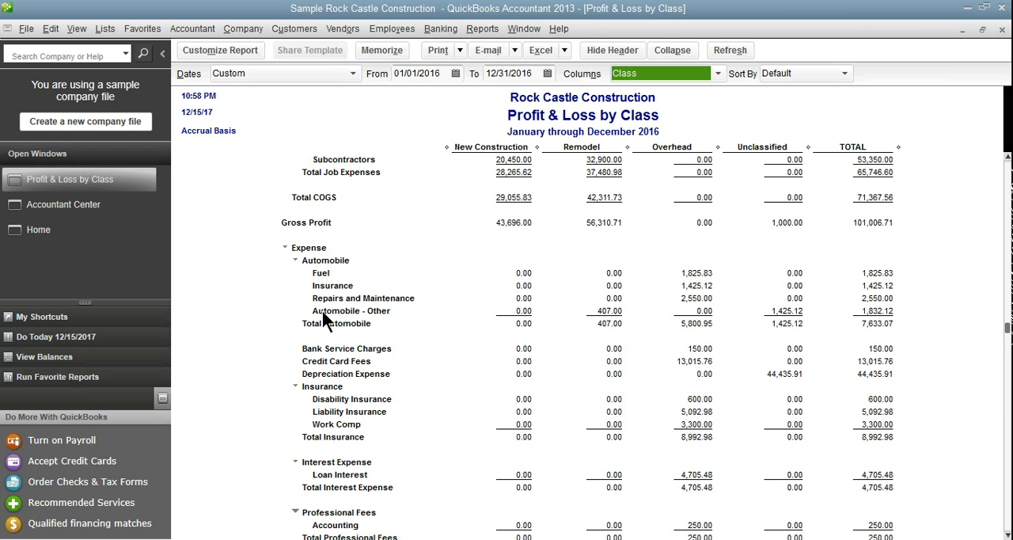
mouse_move(324, 304)
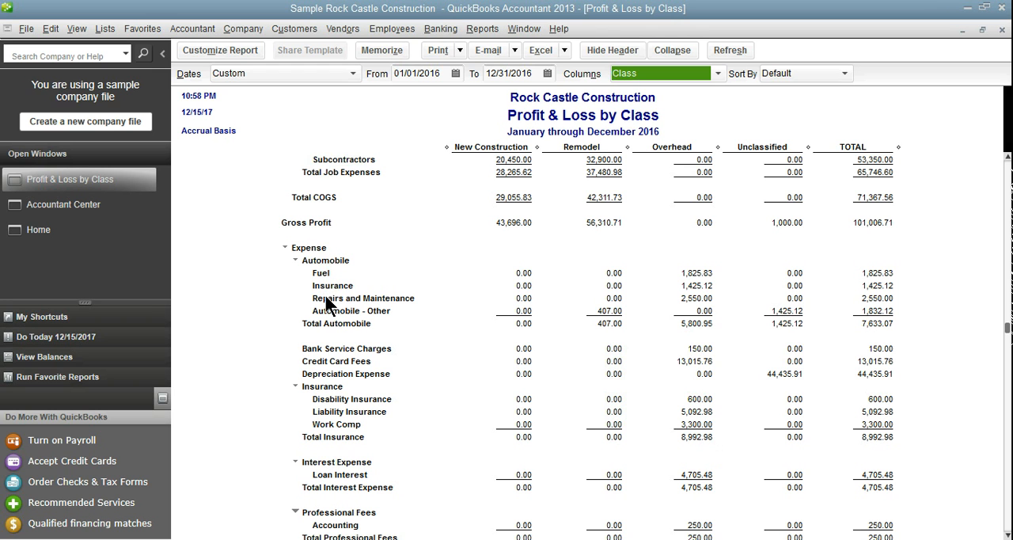
mouse_move(329, 272)
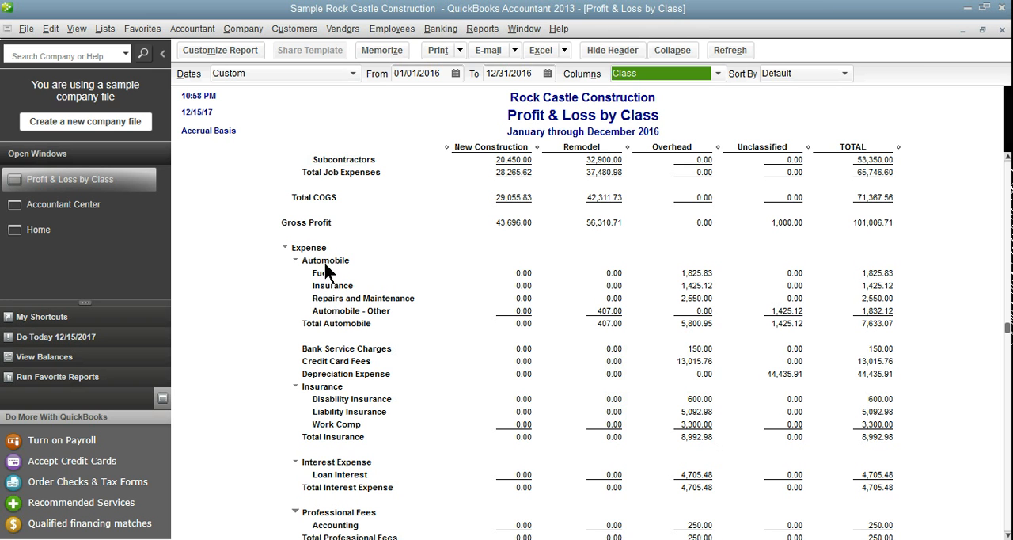
mouse_move(388, 321)
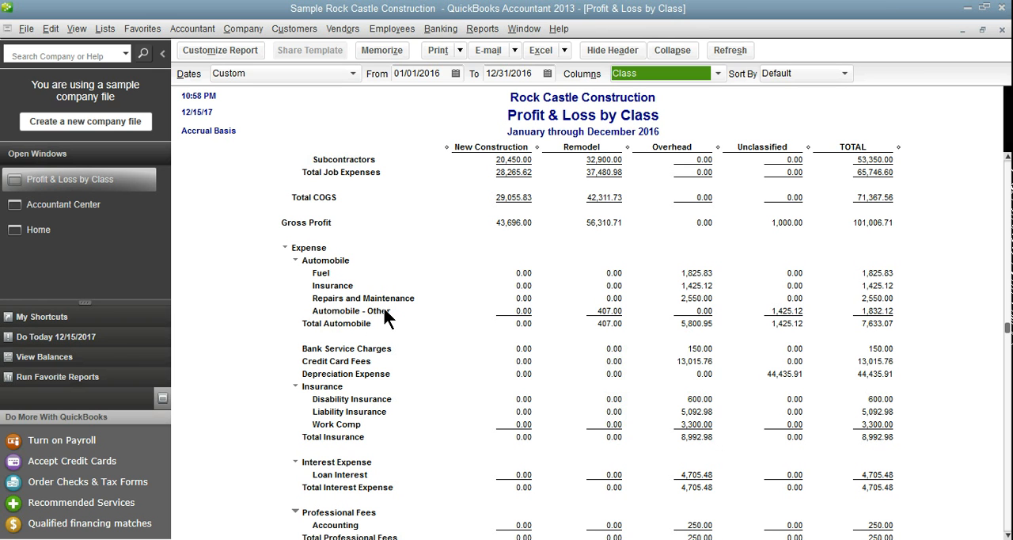
mouse_move(317, 396)
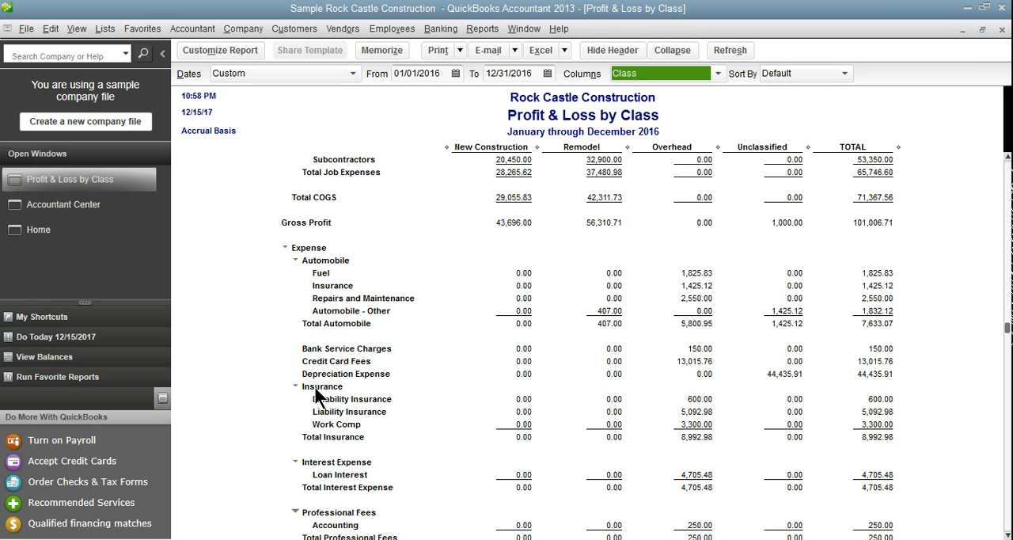
mouse_move(320, 449)
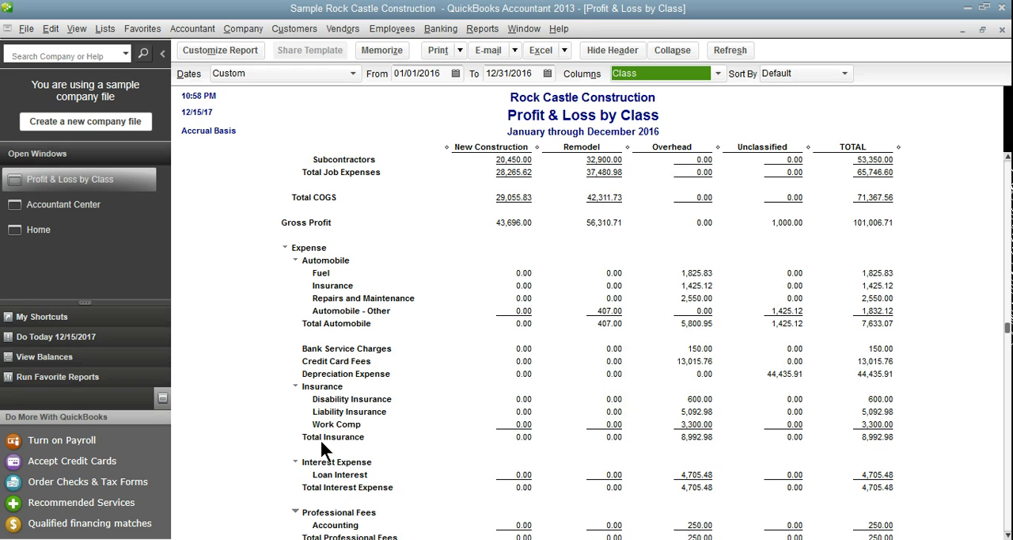
mouse_move(396, 442)
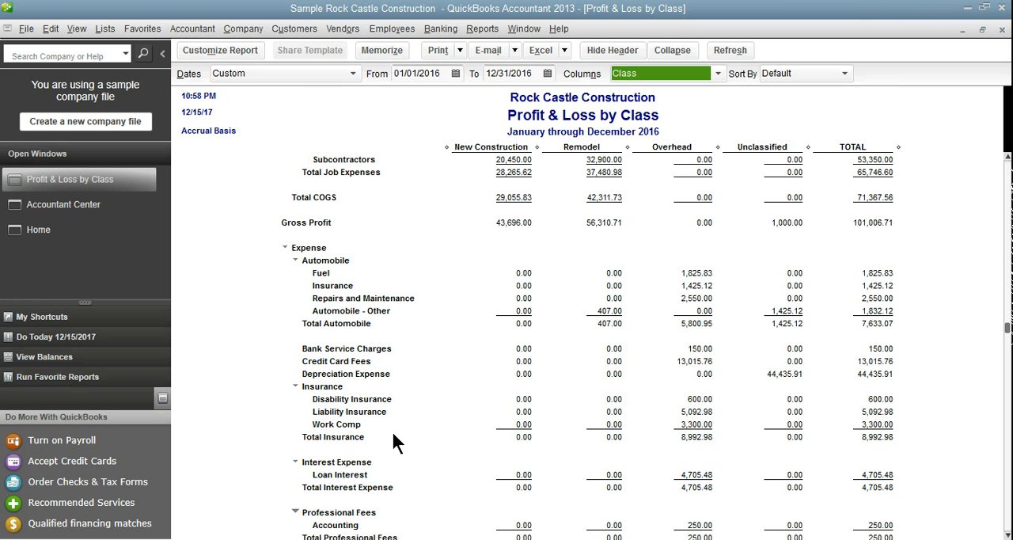
mouse_move(360, 297)
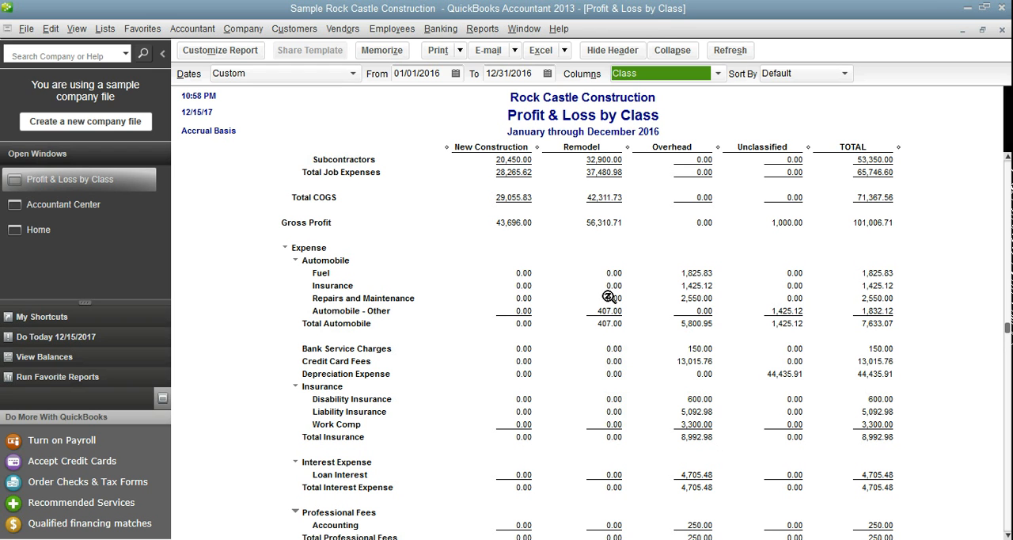
mouse_move(777, 312)
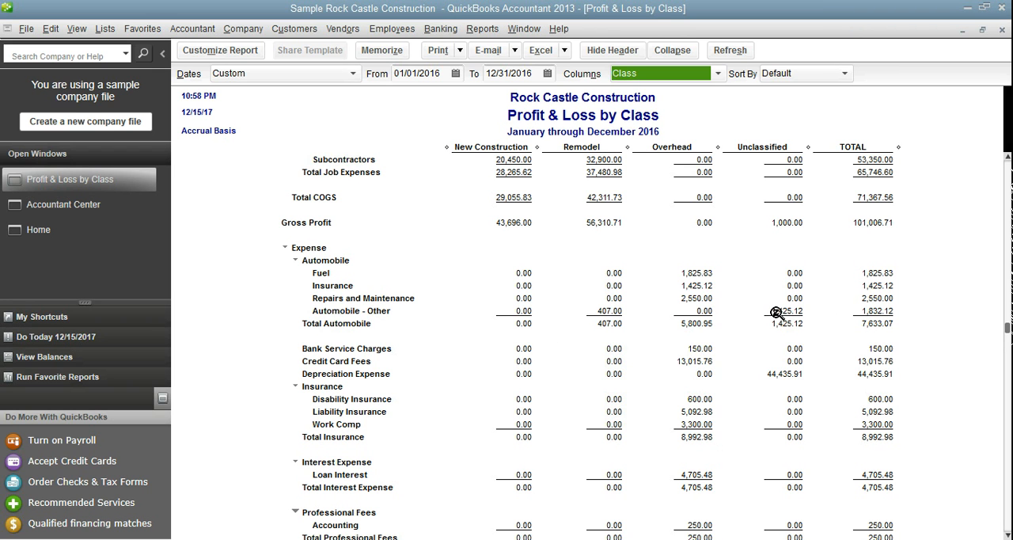
mouse_move(732, 345)
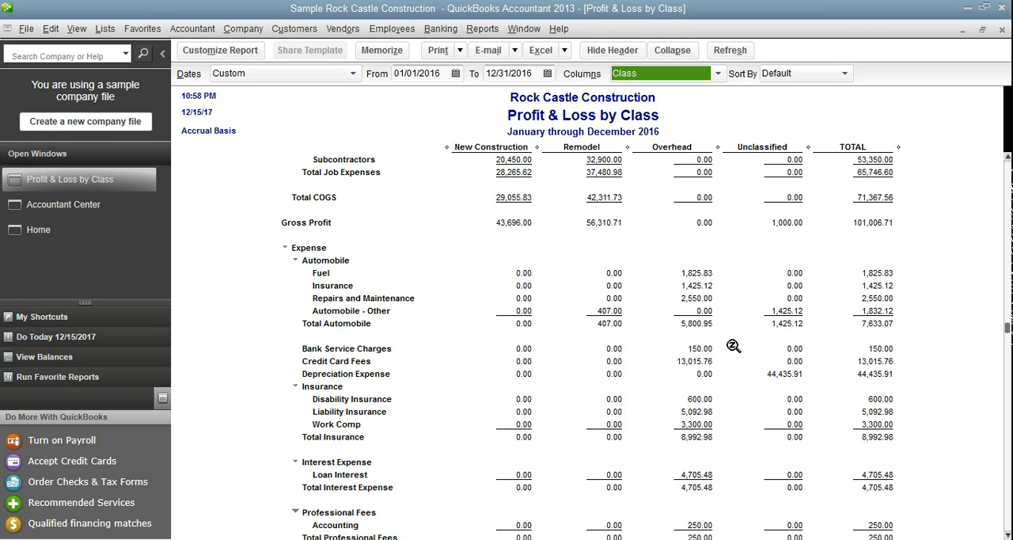
mouse_move(736, 320)
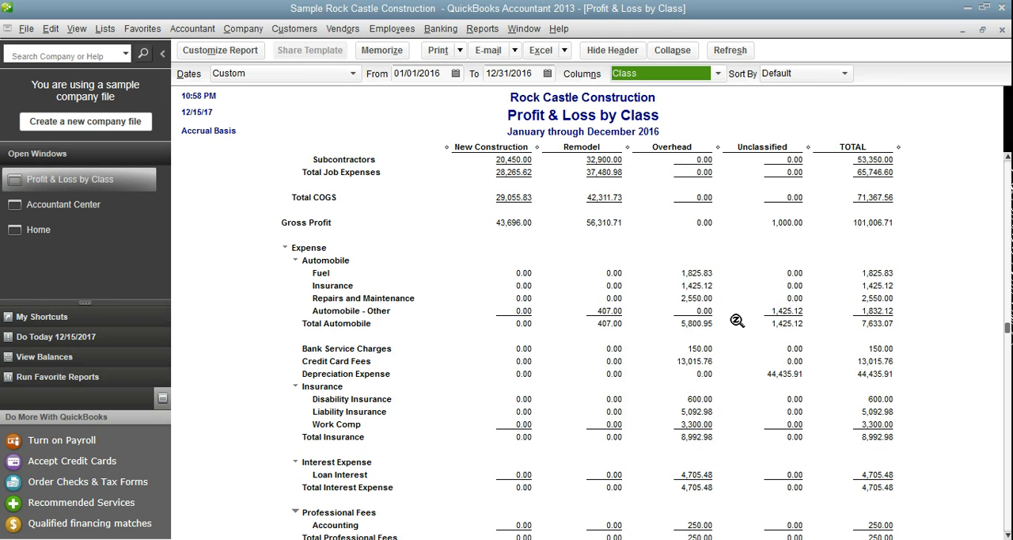
mouse_move(331, 312)
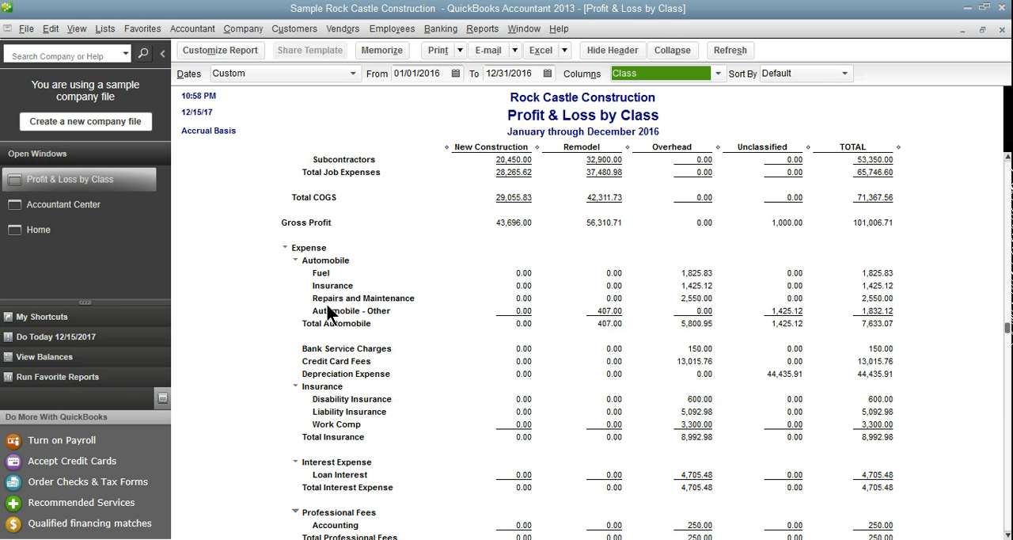
- From the Accountant Center, launch Reclassify Transactions
left_click(191, 29)
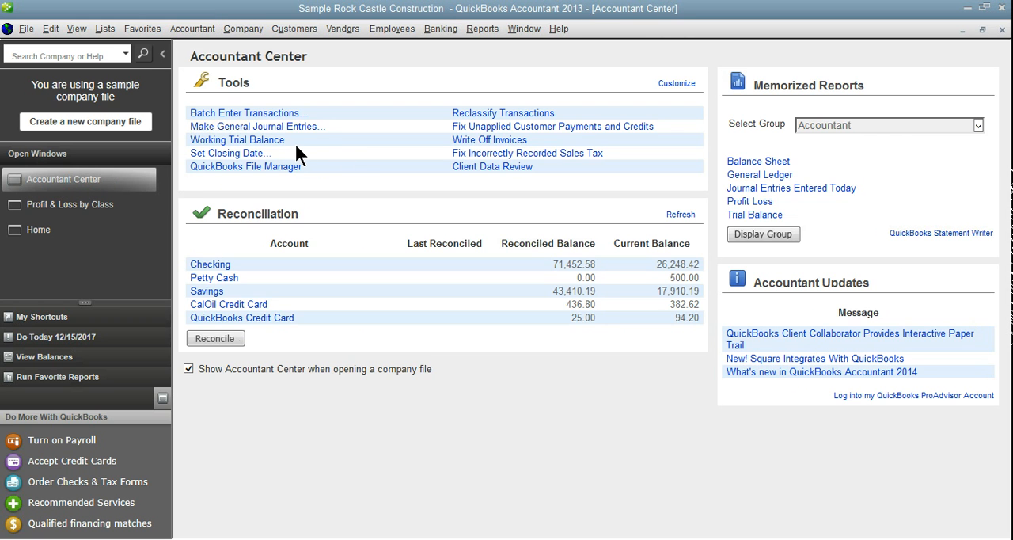
left_click(502, 112)
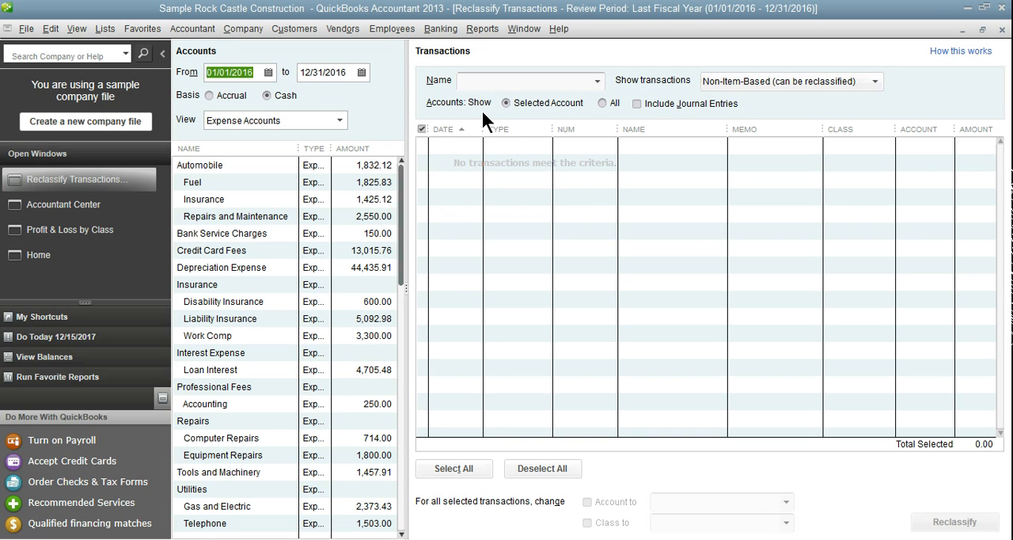
mouse_move(594, 166)
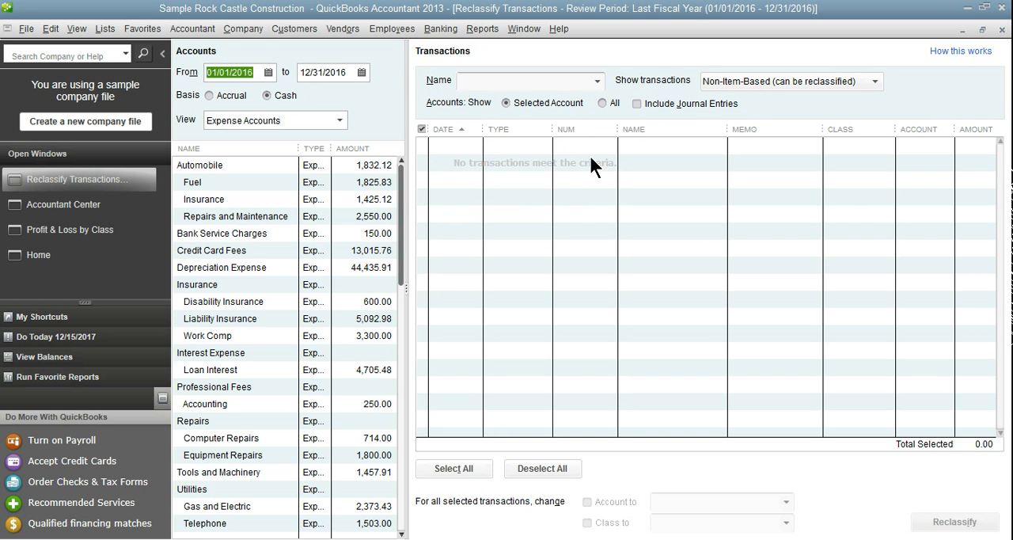
mouse_move(399, 203)
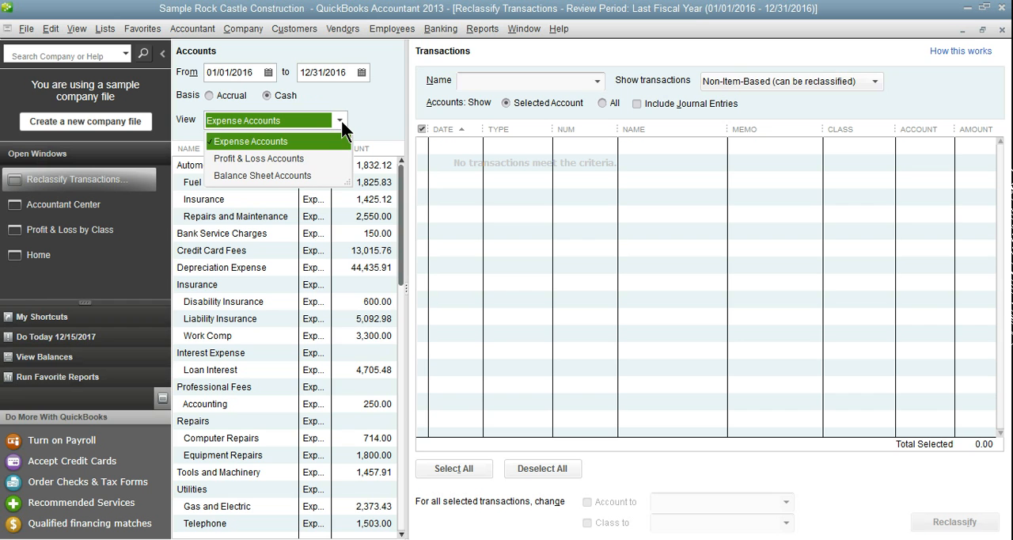
mouse_move(344, 147)
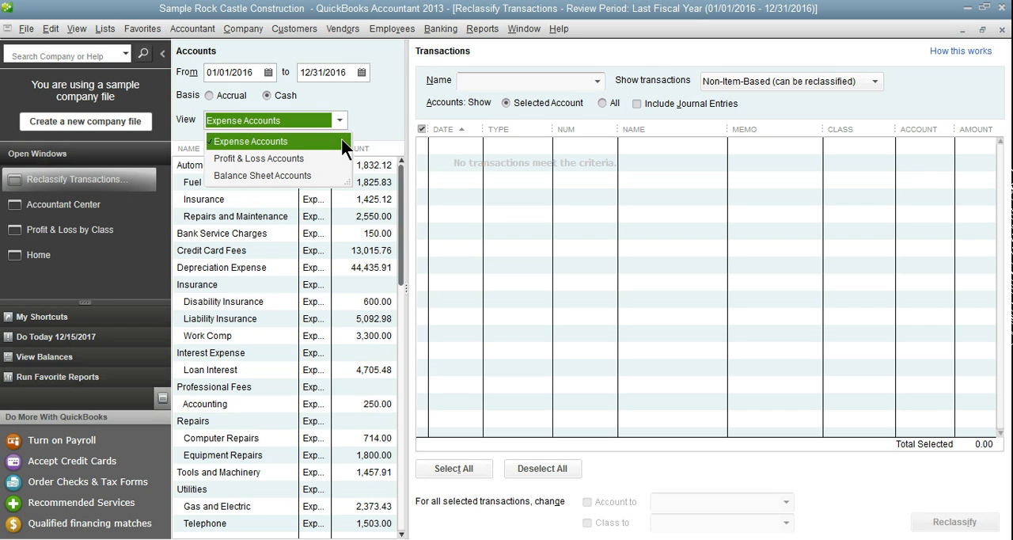
- List all Profit & Loss accounts and browse Design Income, Materials, Insurance and Bank Service Charges
left_click(259, 158)
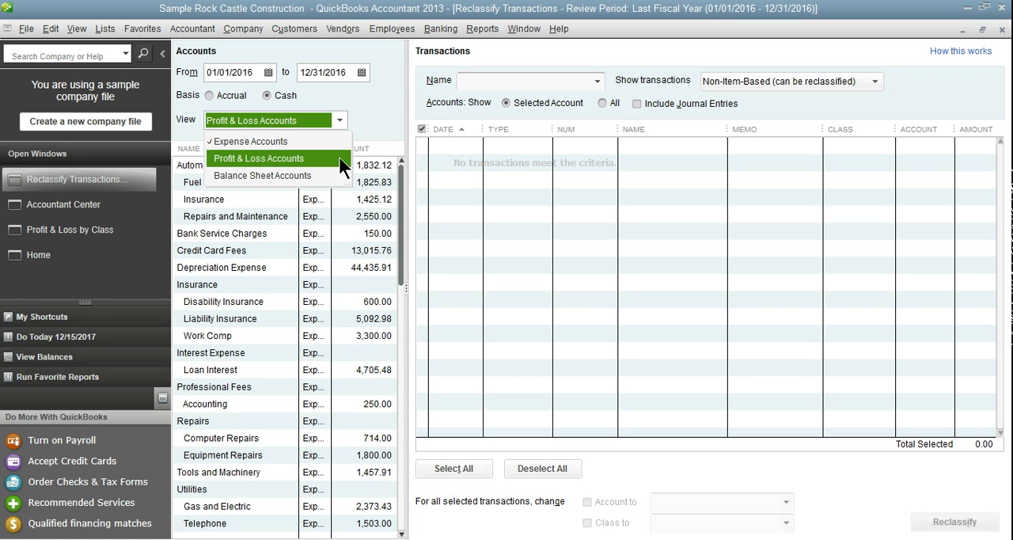
left_click(257, 158)
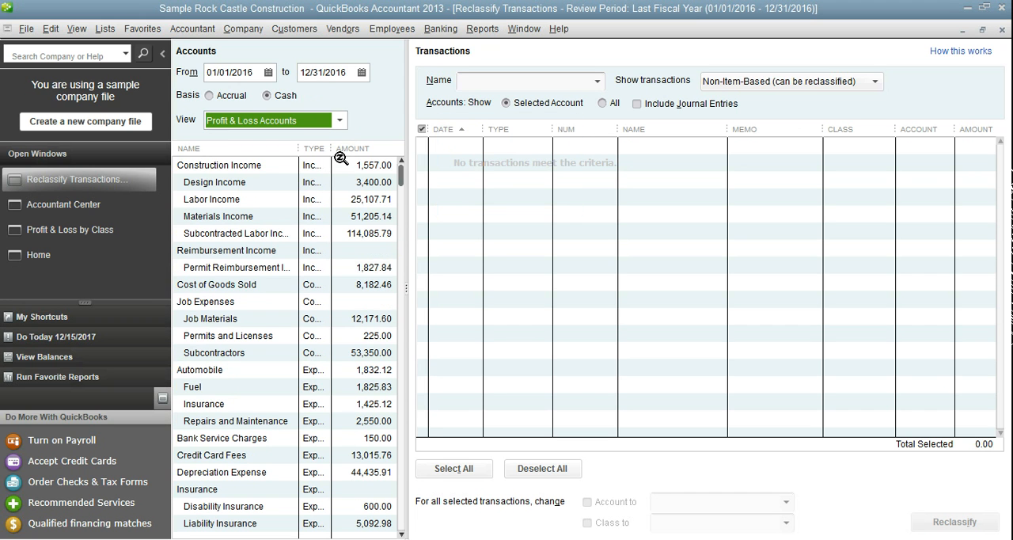
left_click(214, 182)
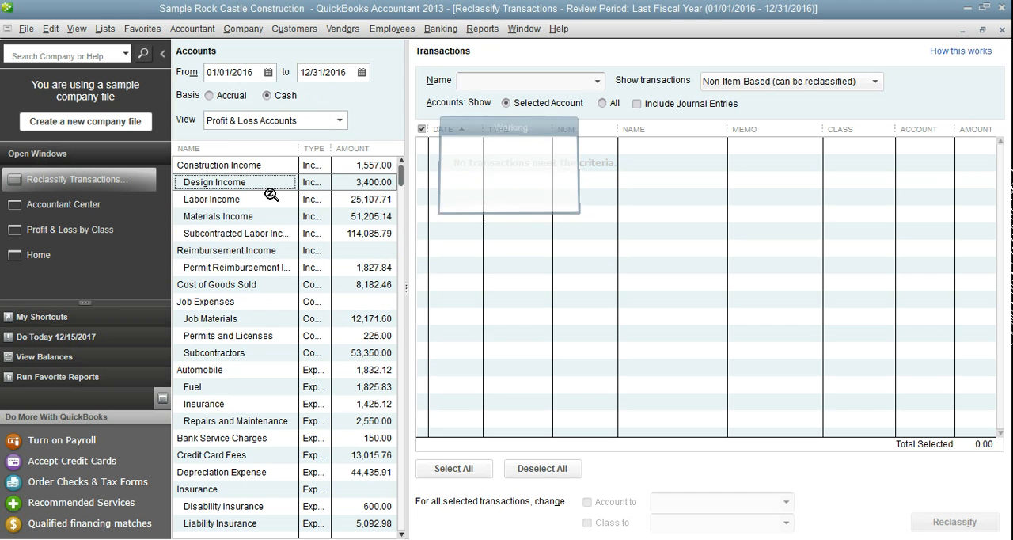
left_click(217, 216)
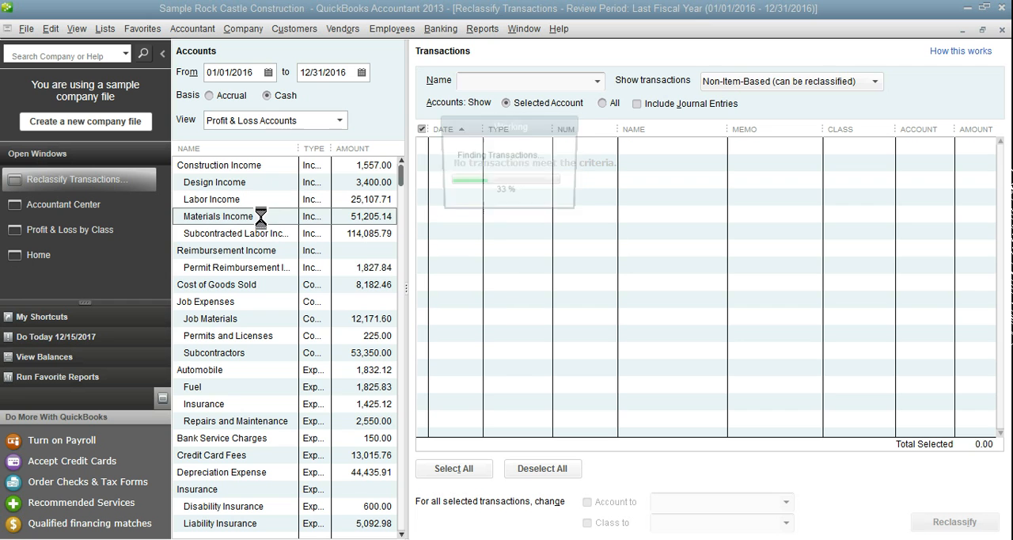
left_click(217, 216)
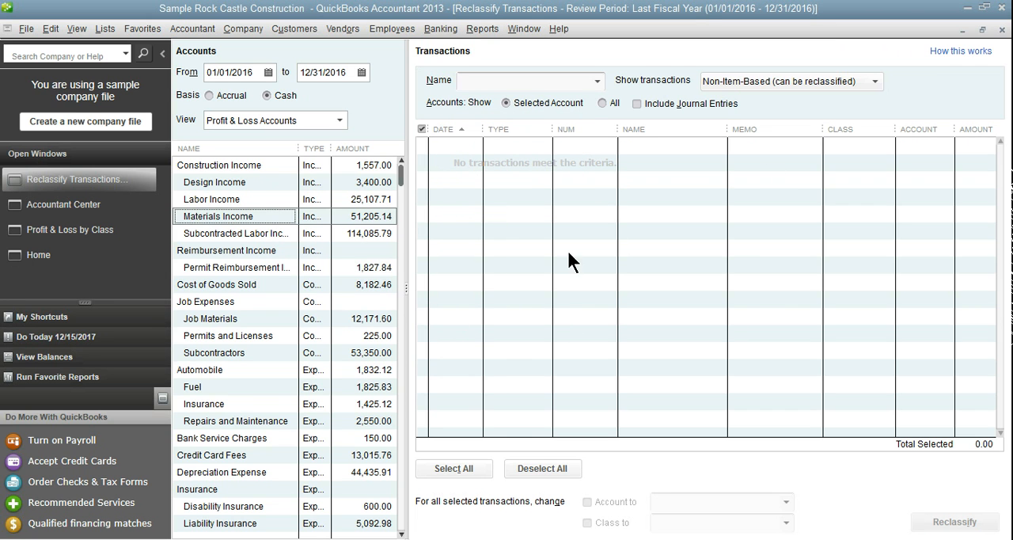
mouse_move(267, 492)
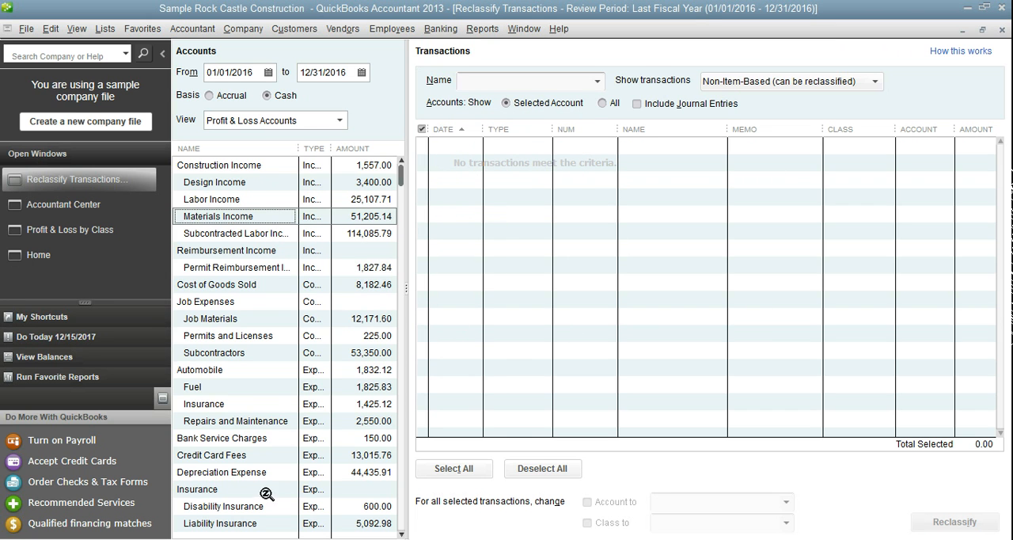
left_click(235, 420)
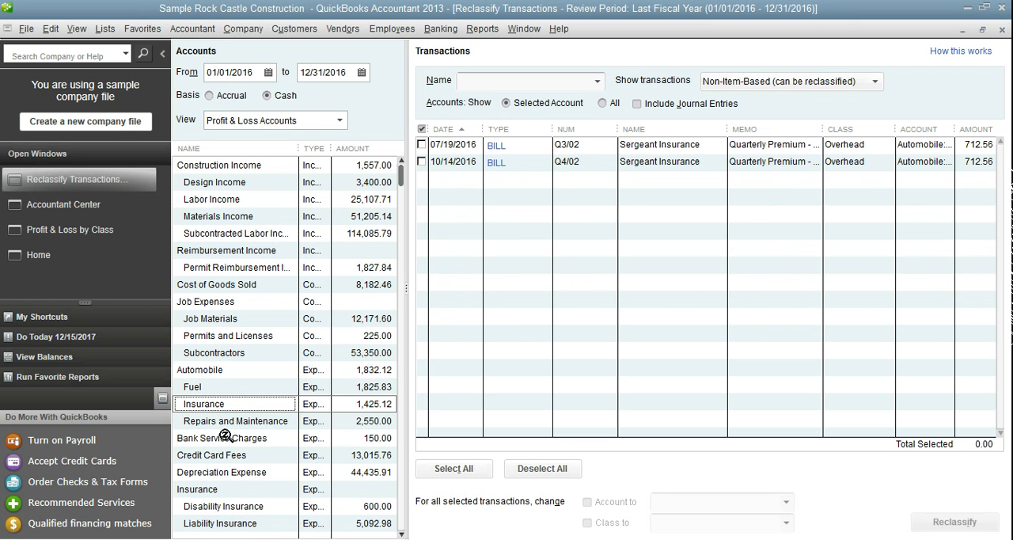
left_click(221, 437)
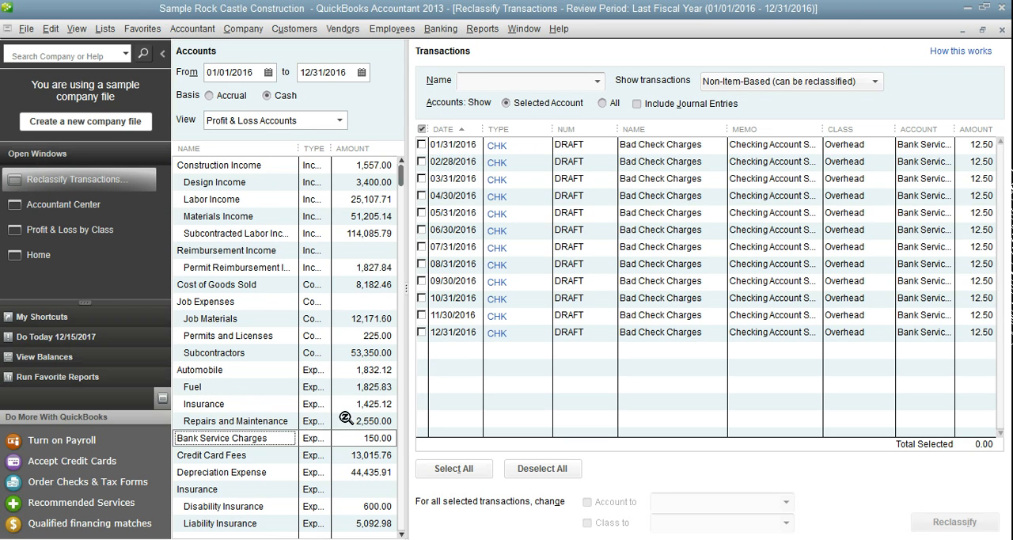
mouse_move(647, 98)
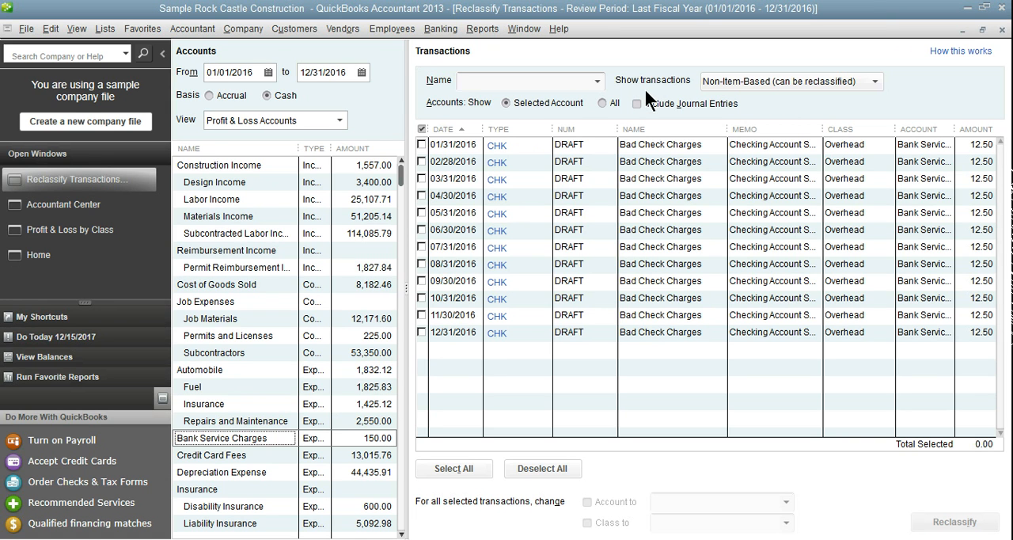
mouse_move(651, 98)
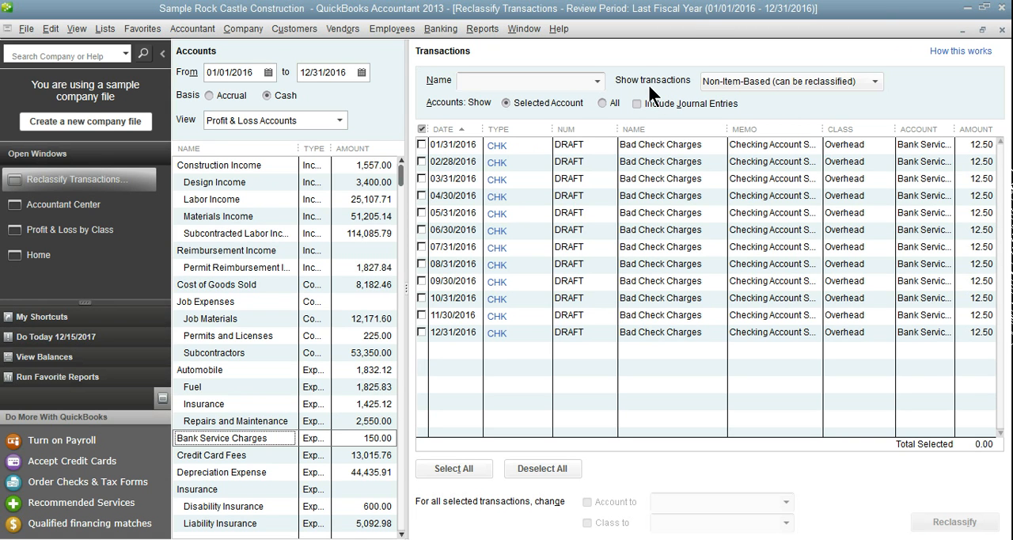
mouse_move(752, 95)
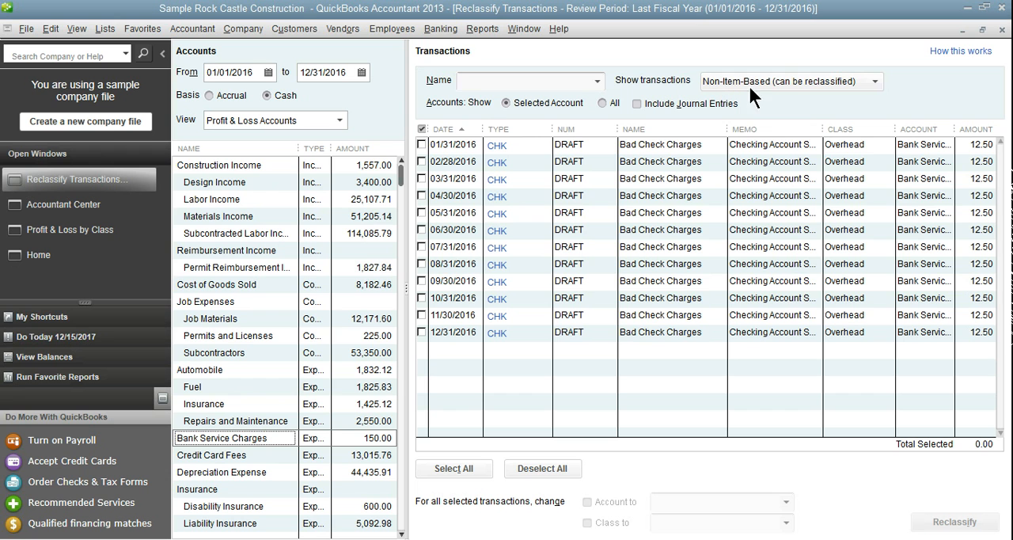
mouse_move(243, 198)
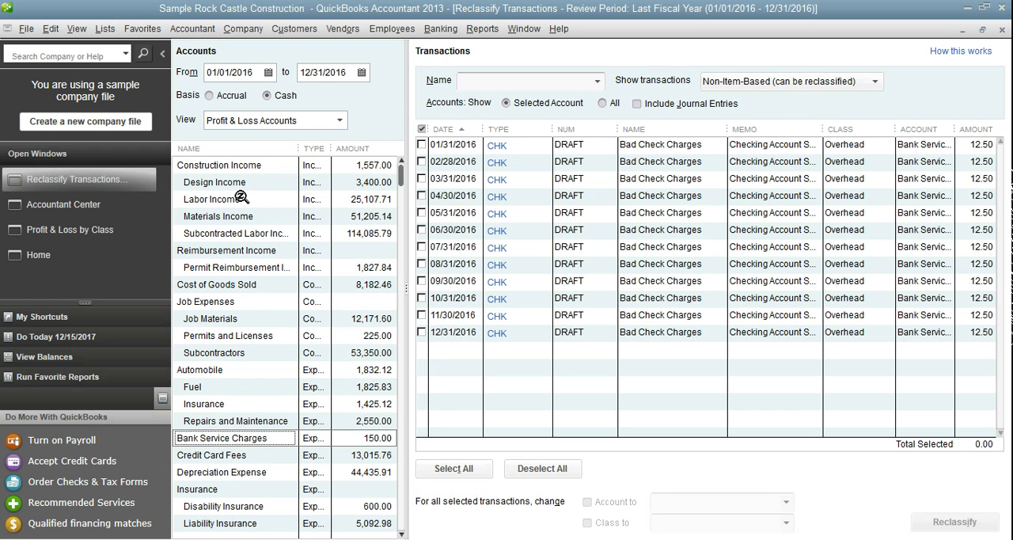
- Show all transaction types for Labor Income and scroll the accounts list
left_click(212, 198)
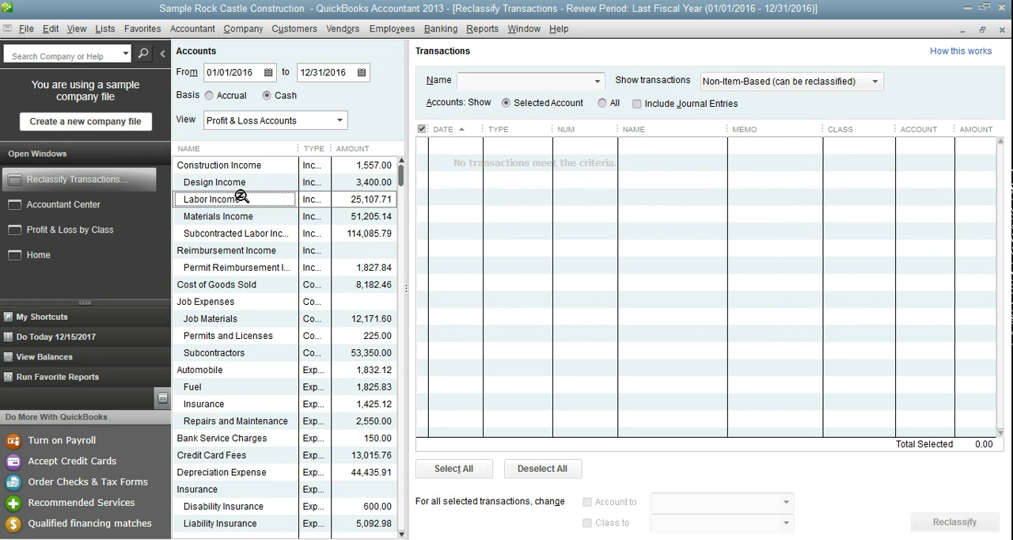
mouse_move(722, 254)
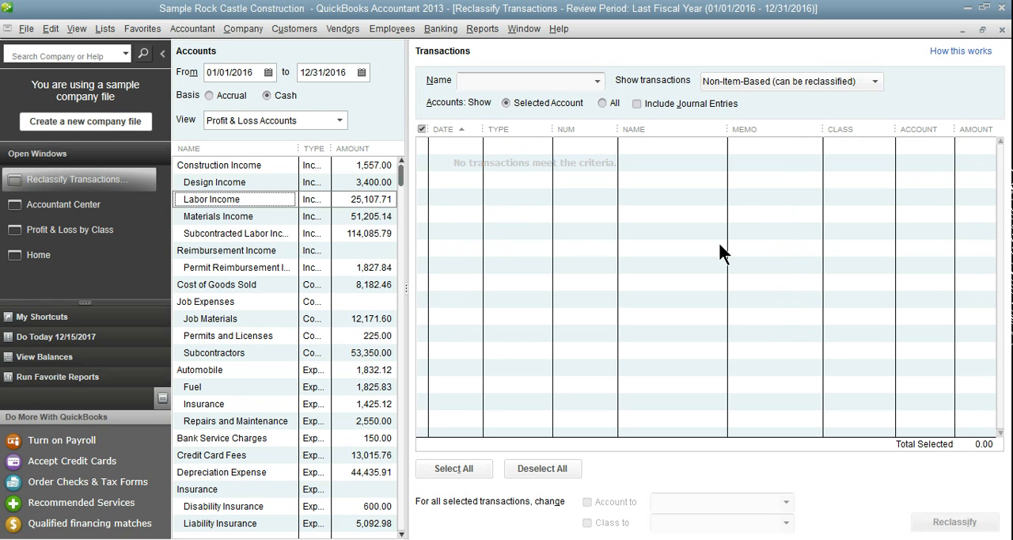
mouse_move(882, 95)
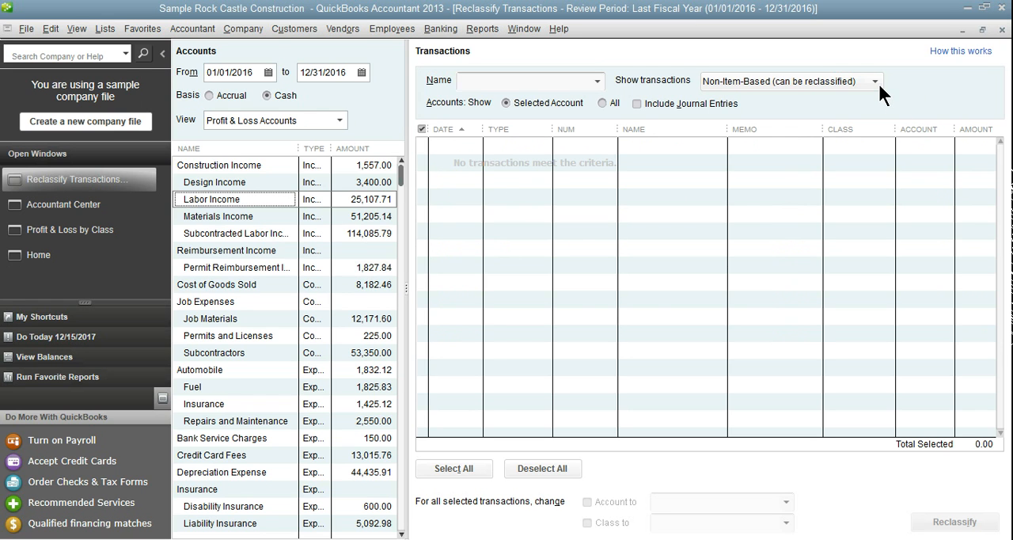
left_click(874, 80)
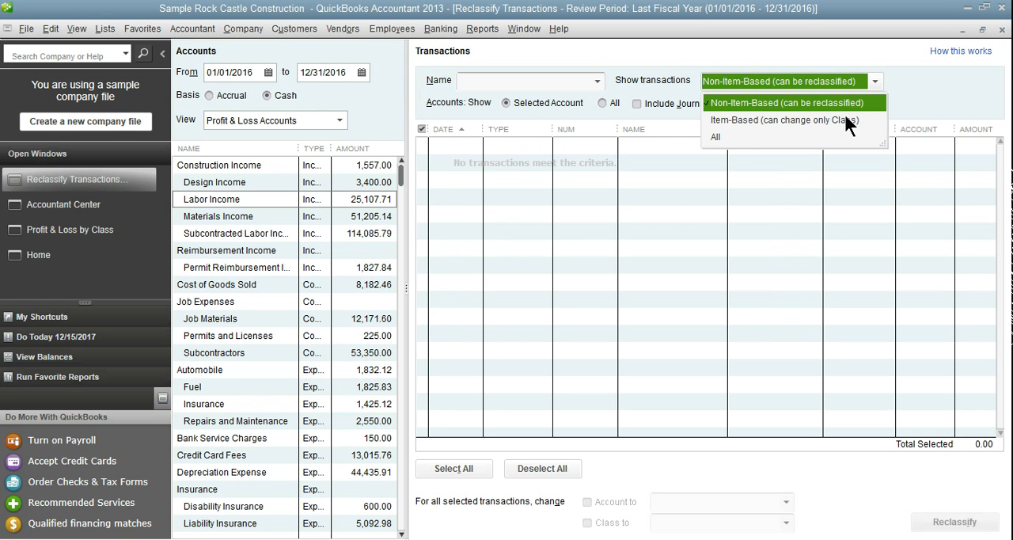
left_click(714, 137)
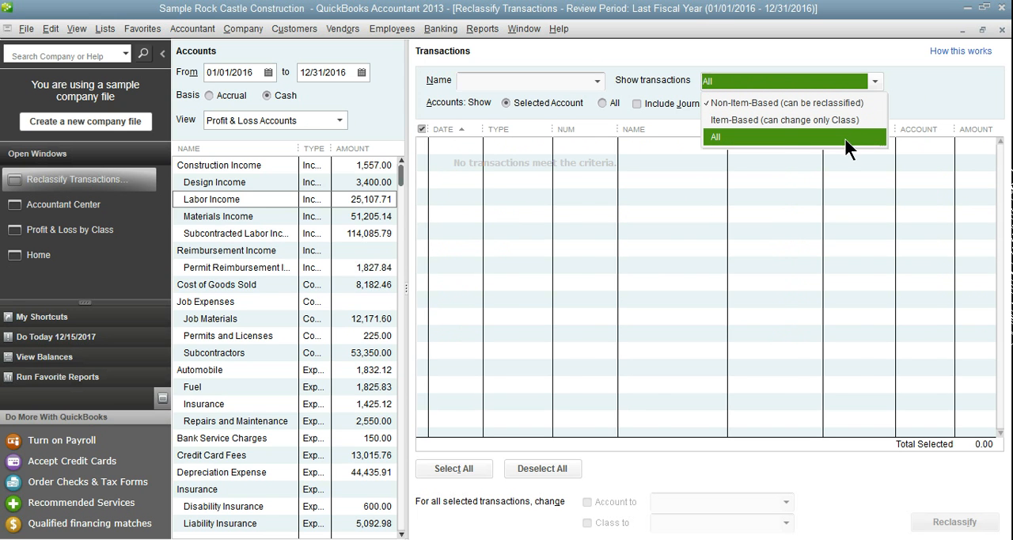
left_click(715, 136)
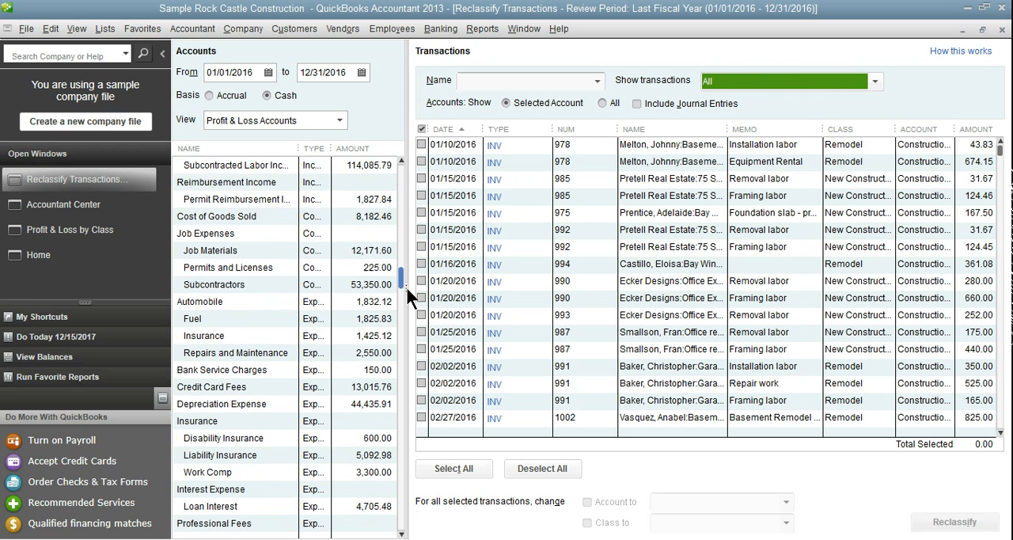
scroll("down", 3)
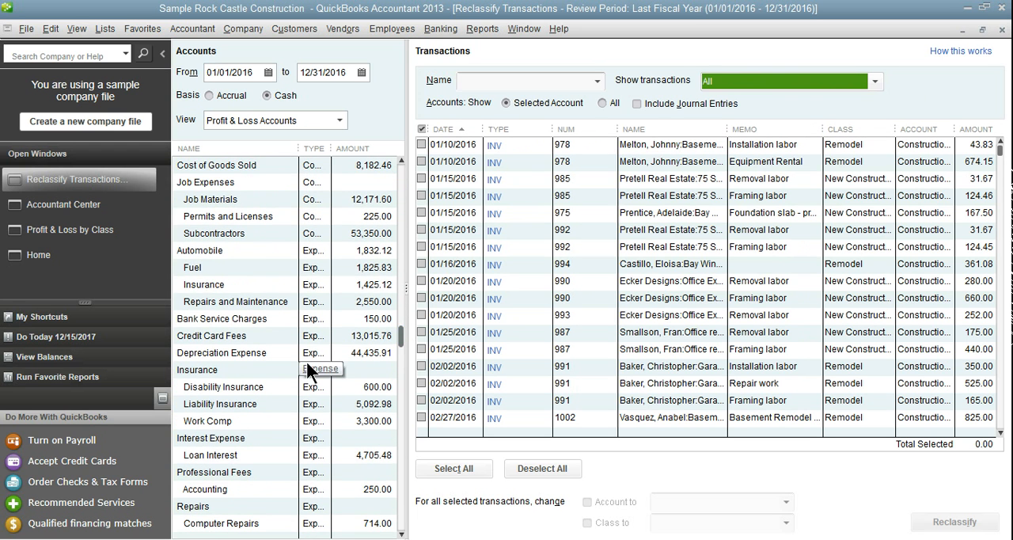
mouse_move(261, 402)
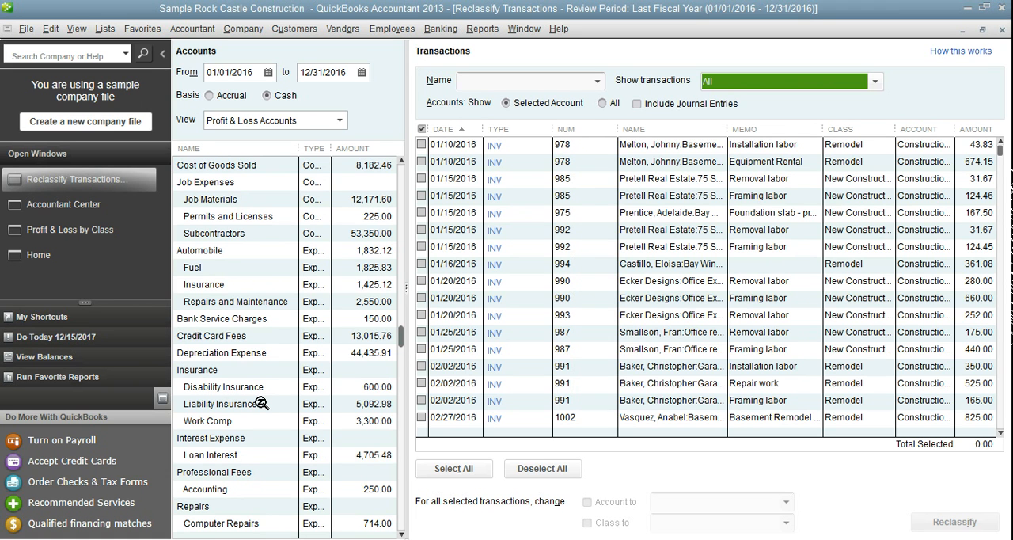
- Select Work Comp, then include journal entries to show Liability Insurance entries
left_click(220, 404)
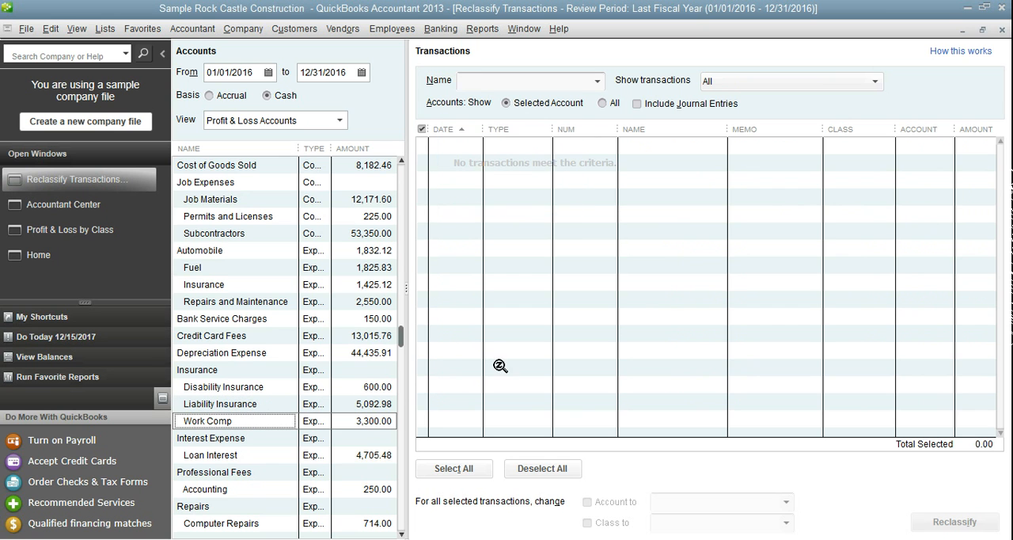
mouse_move(662, 336)
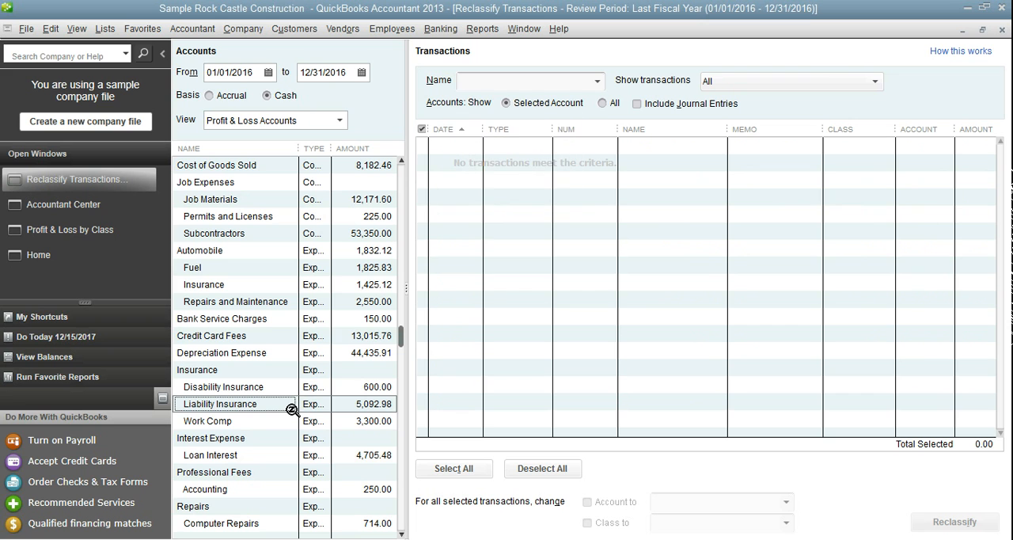
mouse_move(663, 119)
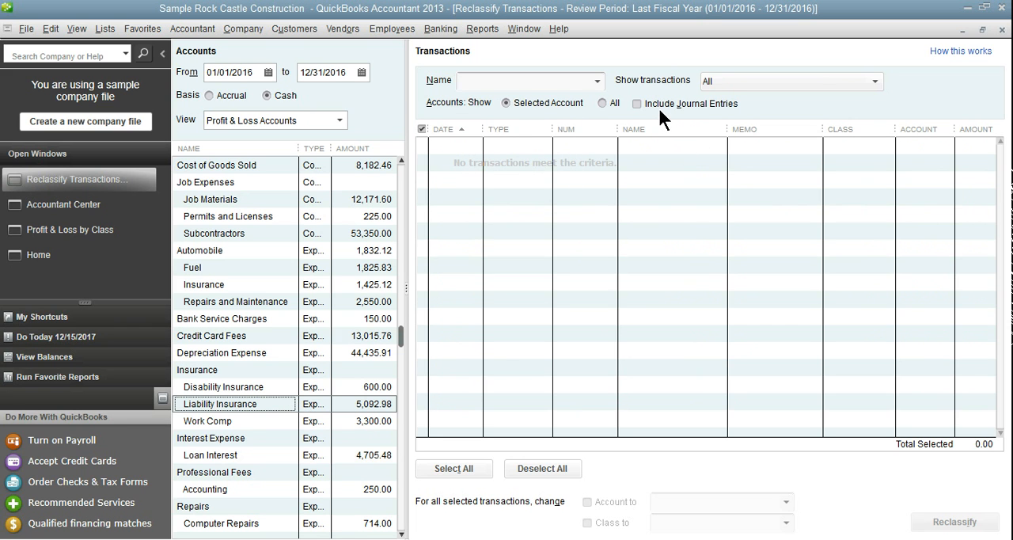
mouse_move(725, 119)
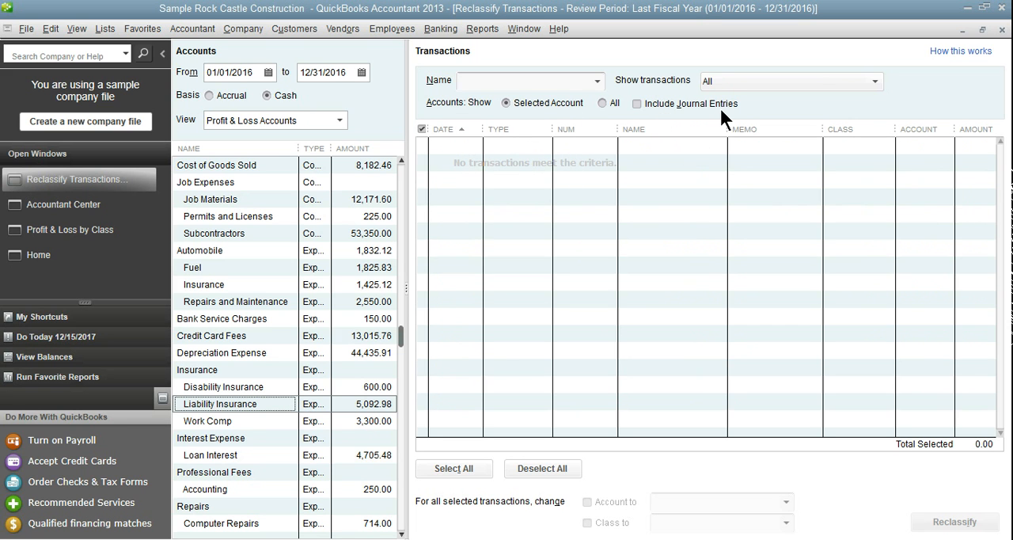
left_click(637, 104)
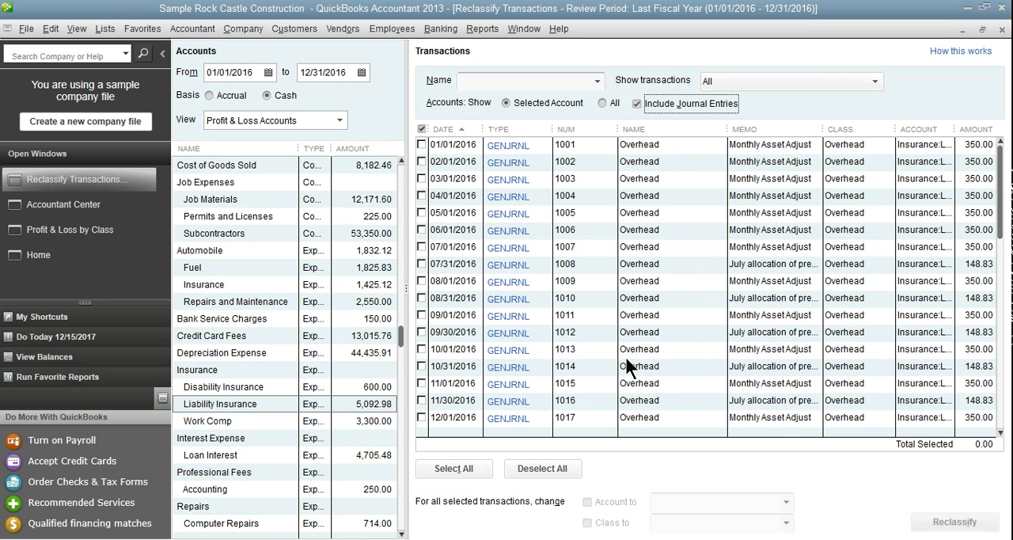
mouse_move(973, 268)
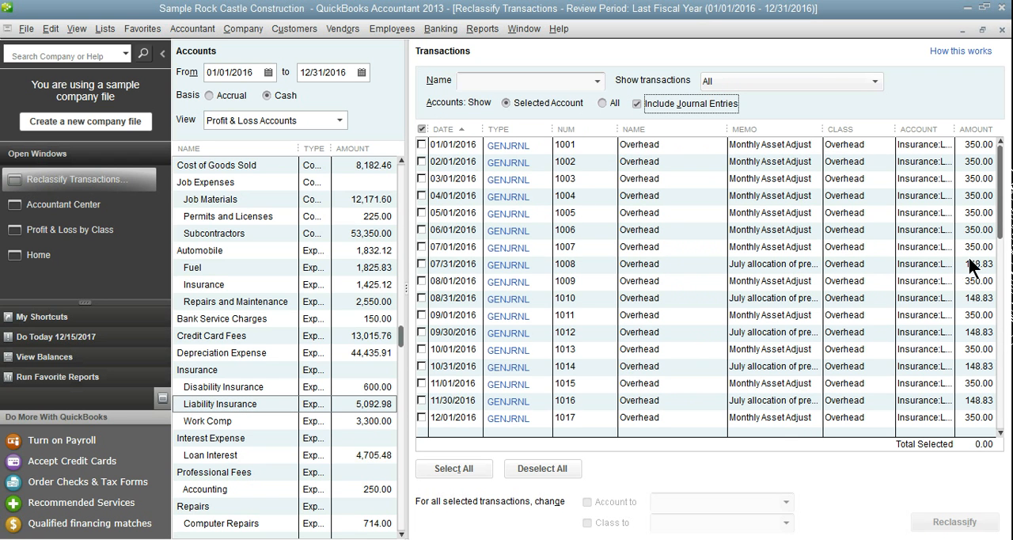
mouse_move(847, 364)
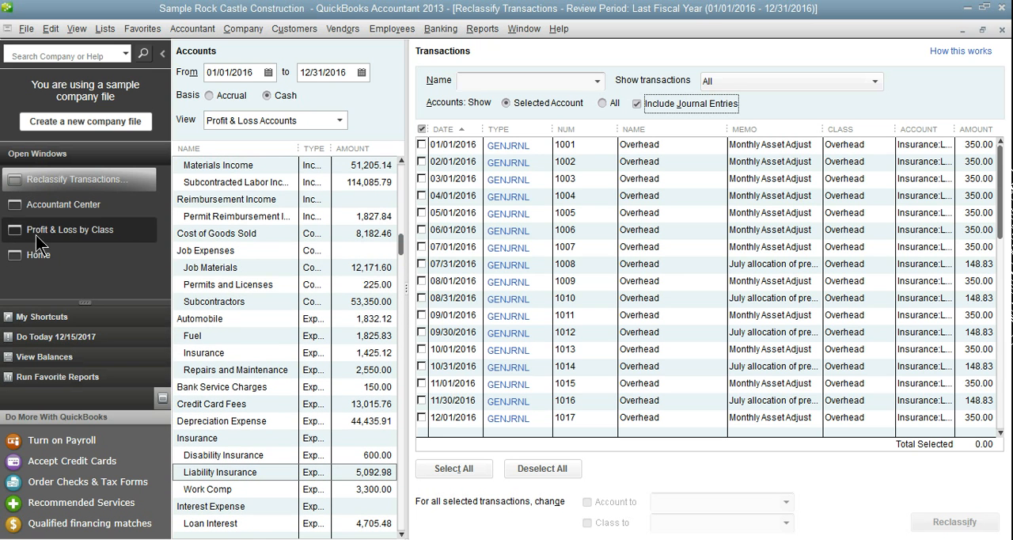
mouse_move(505, 101)
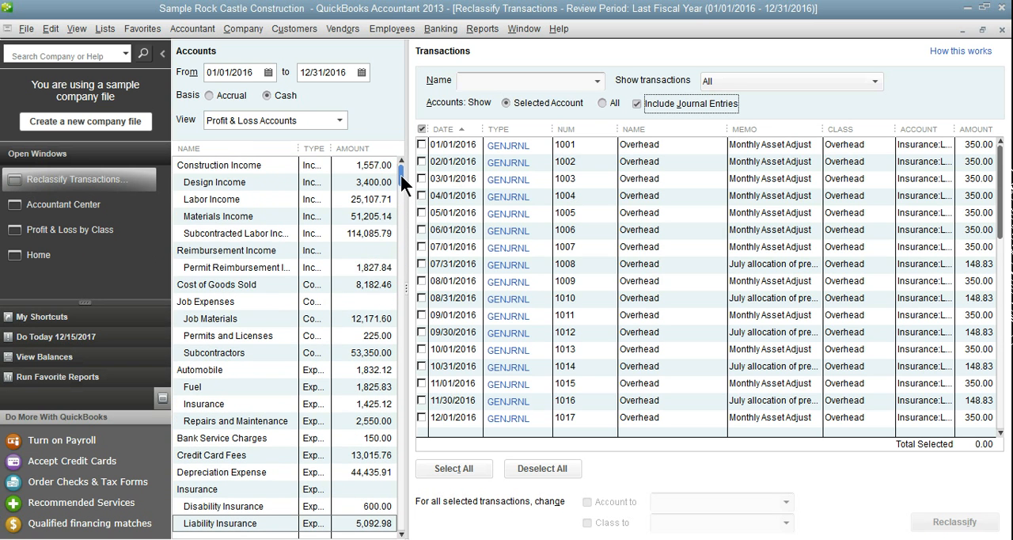
- Select Design Income and check, then uncheck, the 02/27/2016 invoice row
left_click(214, 182)
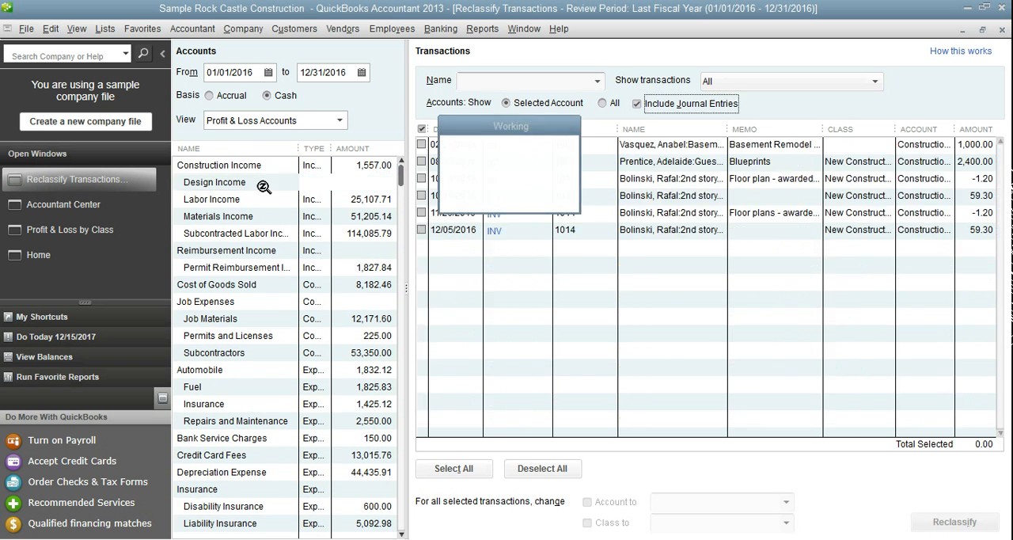
left_click(214, 182)
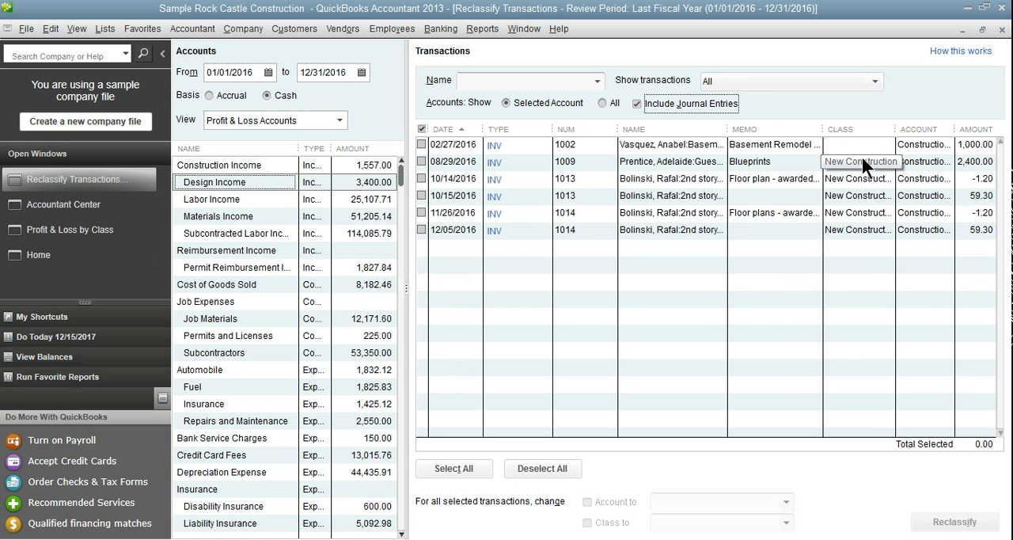
left_click(421, 144)
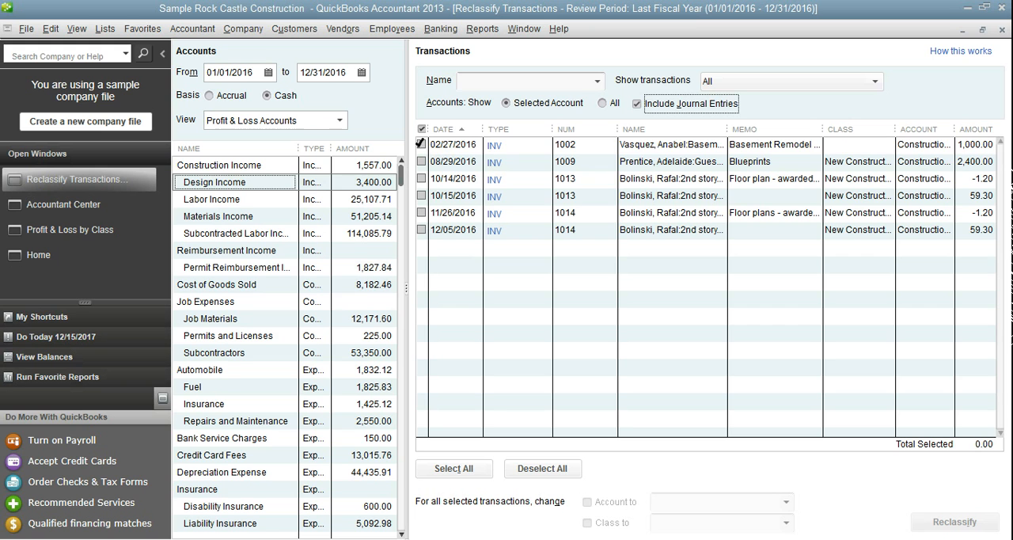
left_click(421, 162)
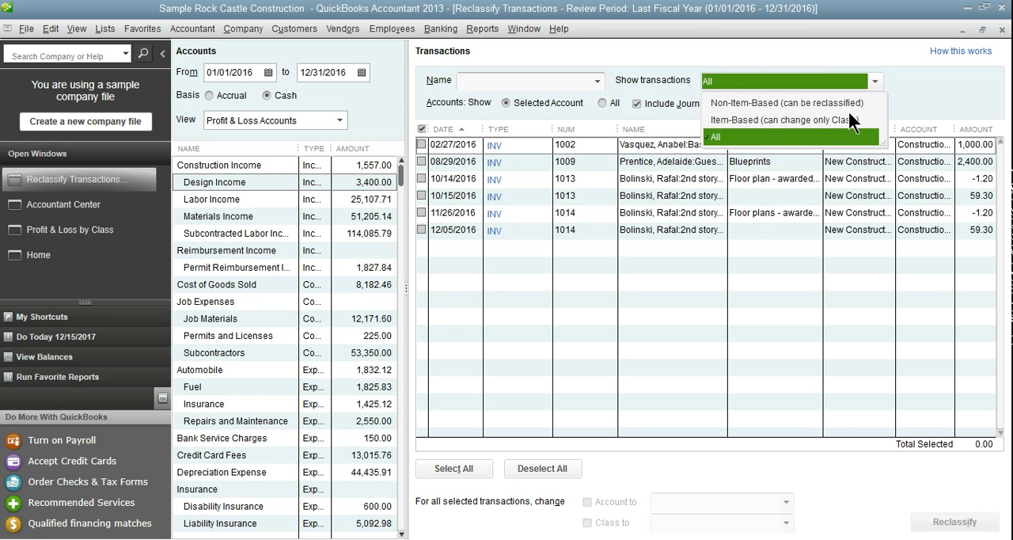
- Reclassify the 02/27/2016 Design Income invoice to the New Construction class
left_click(779, 120)
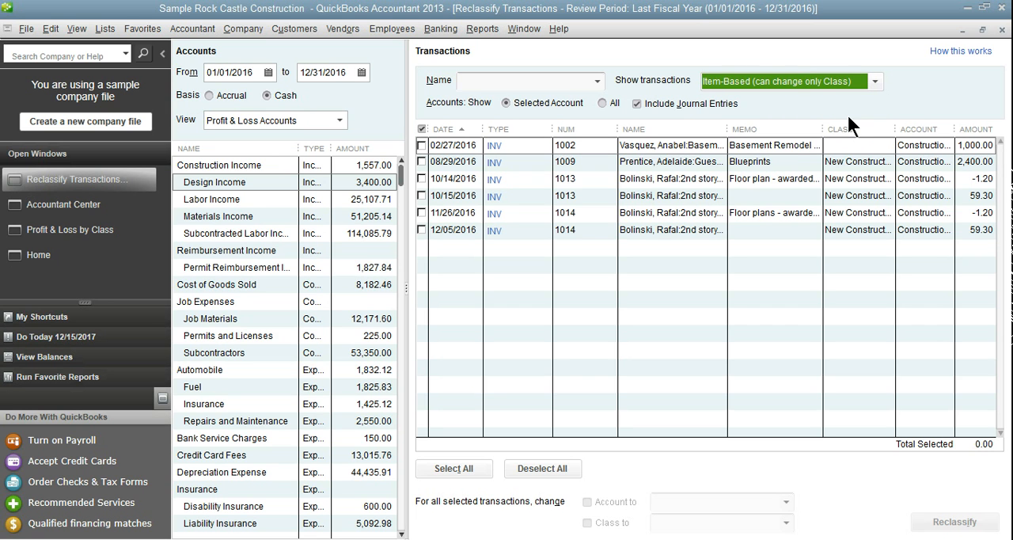
left_click(422, 145)
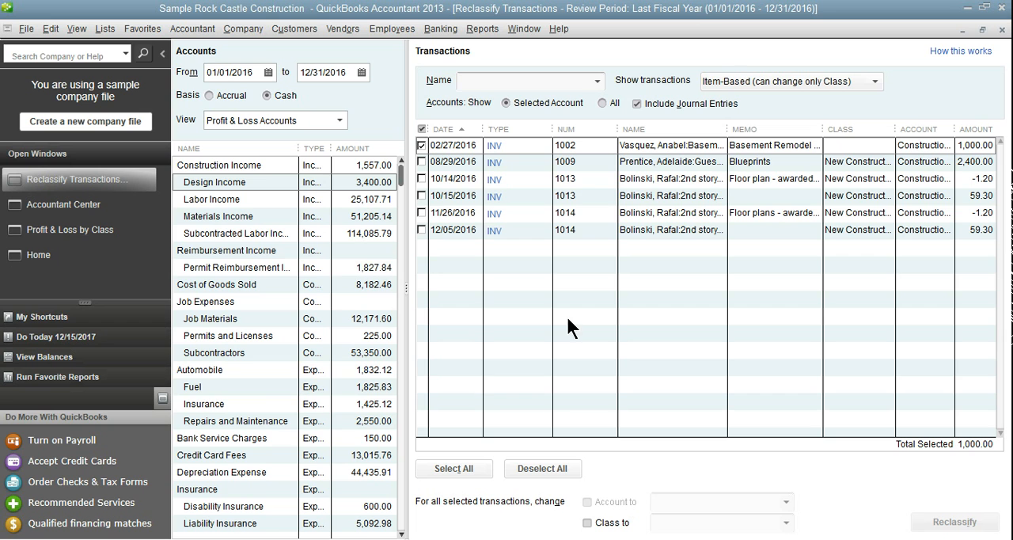
mouse_move(898, 162)
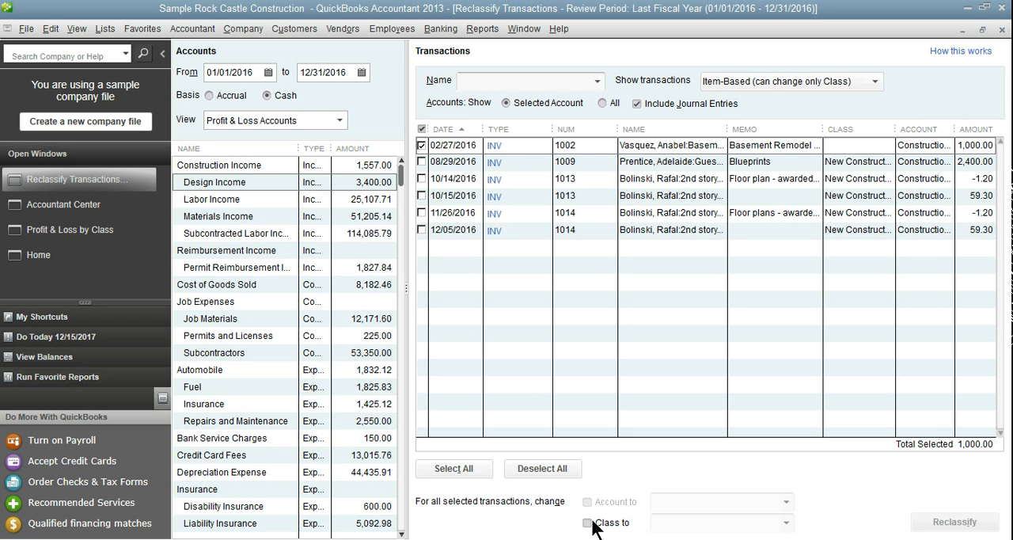
left_click(586, 522)
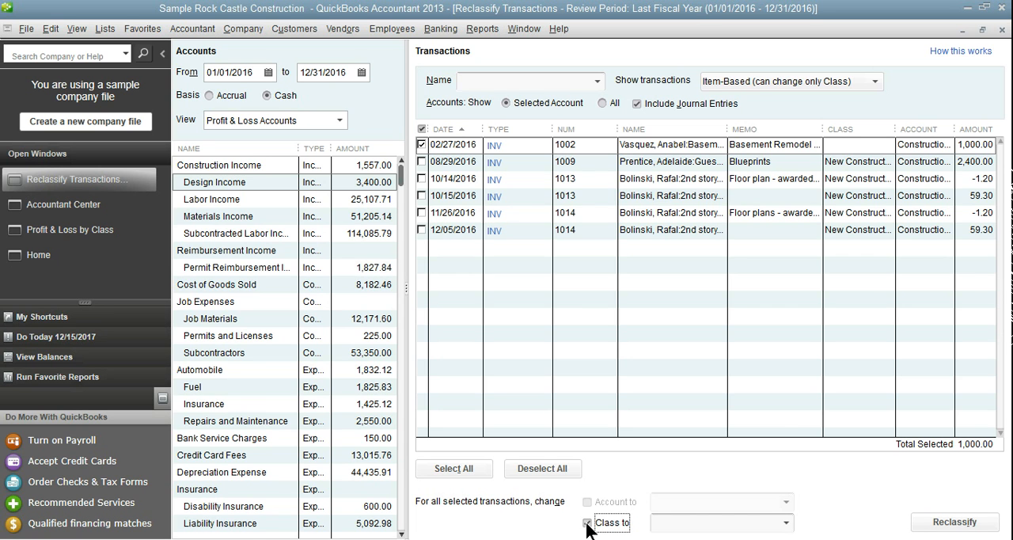
left_click(586, 522)
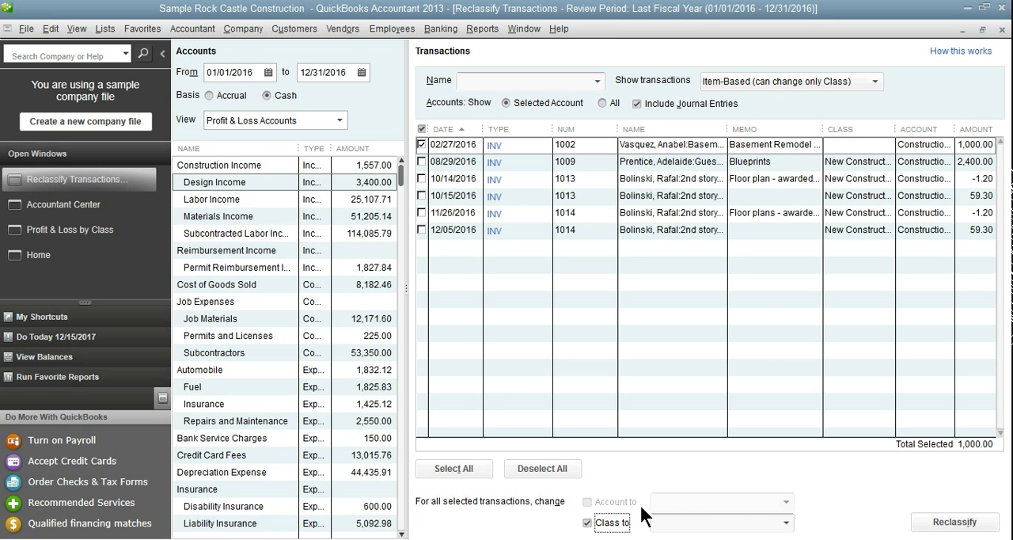
mouse_move(661, 522)
type("New Construction")
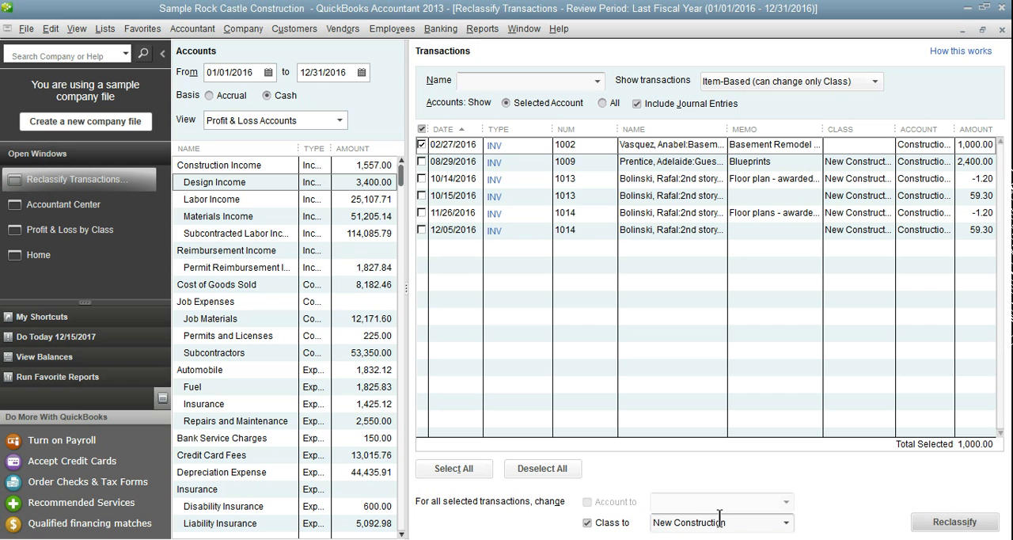
left_click(954, 521)
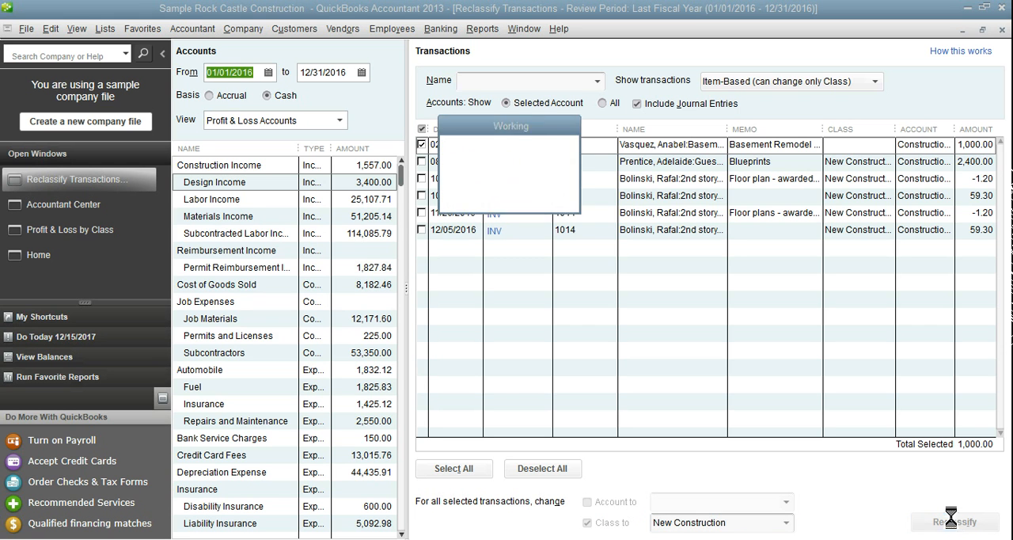
left_click(954, 521)
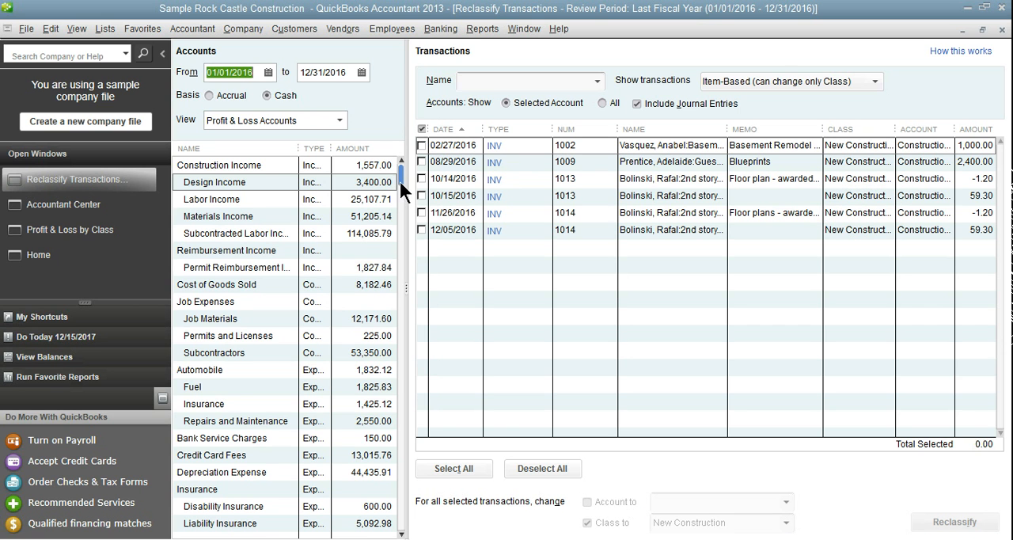
- Show all Automobile transactions and check the 01/21 and 04/19/2016 Sergeant Insurance bills
scroll("down", 3)
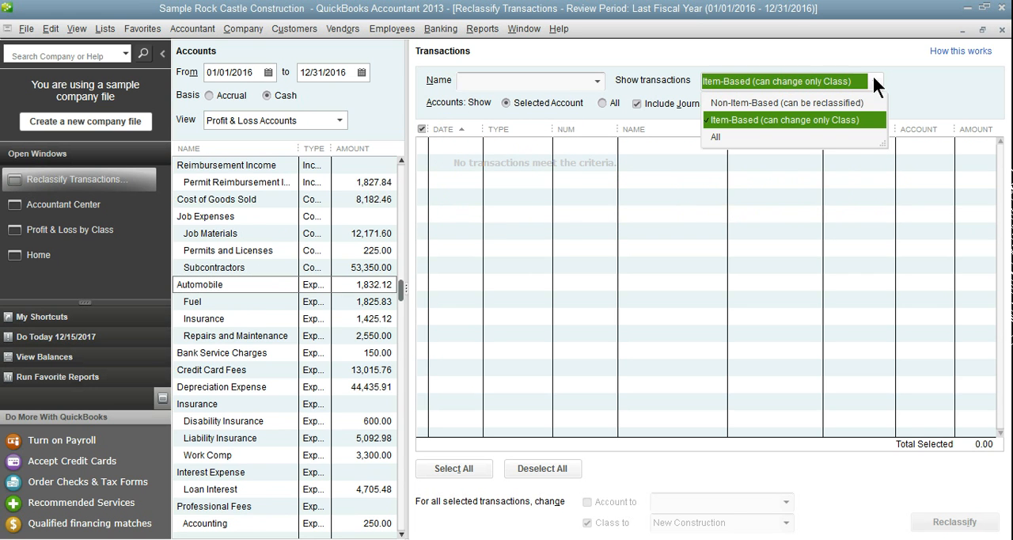
left_click(714, 137)
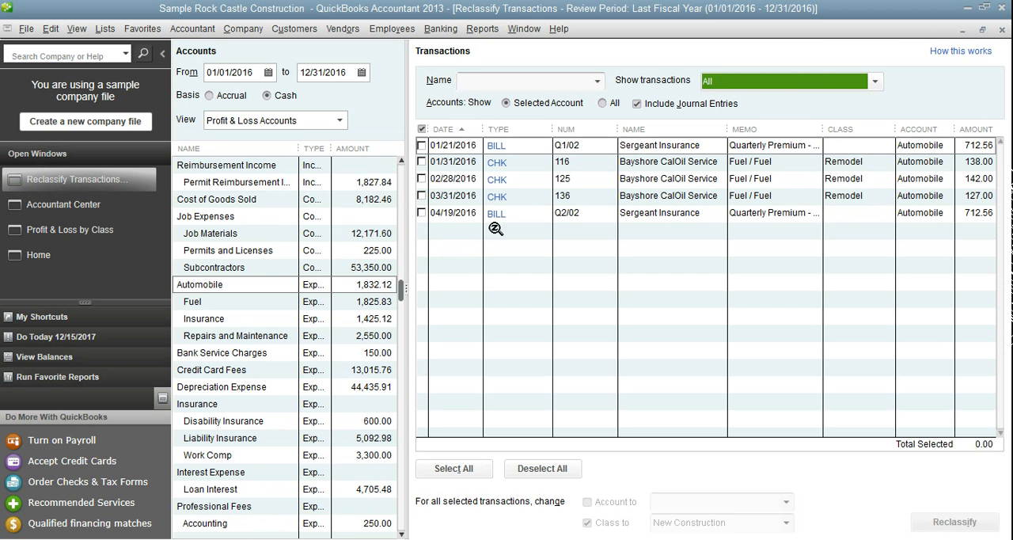
mouse_move(617, 245)
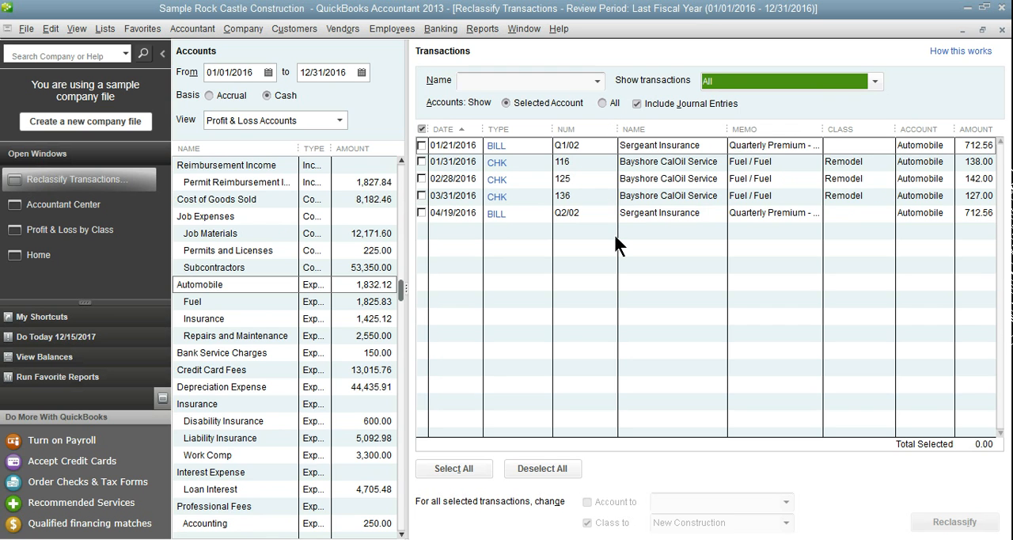
mouse_move(744, 150)
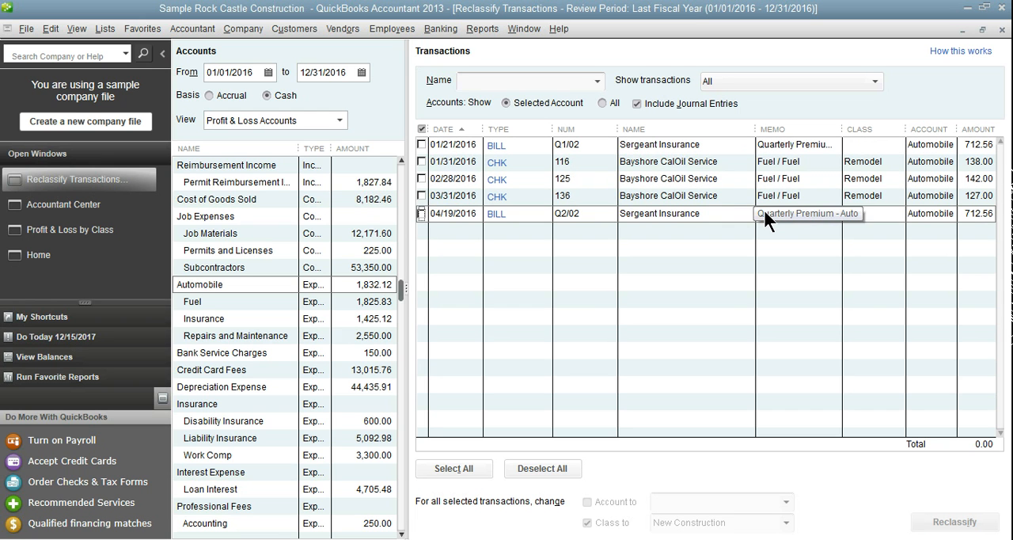
left_click(422, 144)
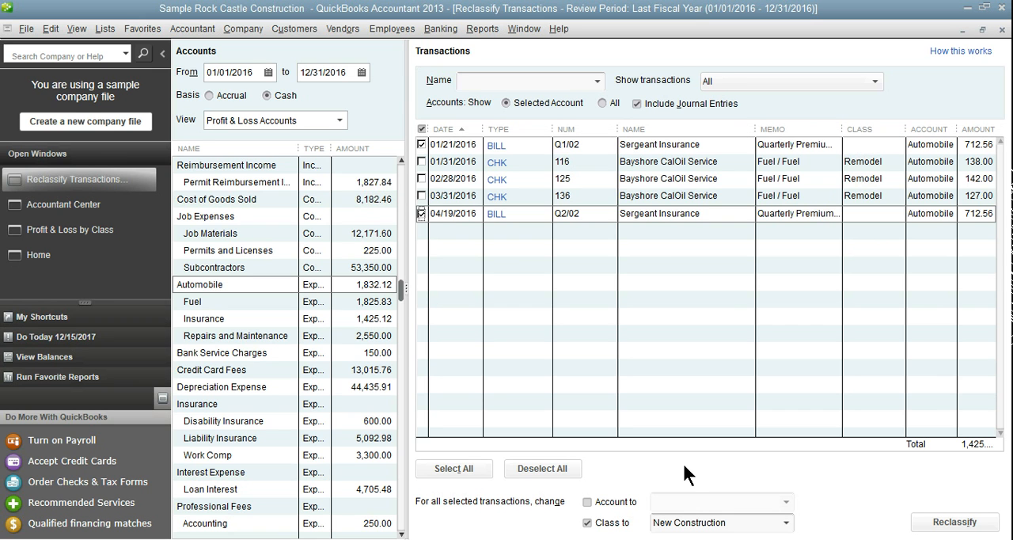
- Reclassify both Sergeant Insurance bills to Automobile:Insurance with class Overhead
left_click(587, 500)
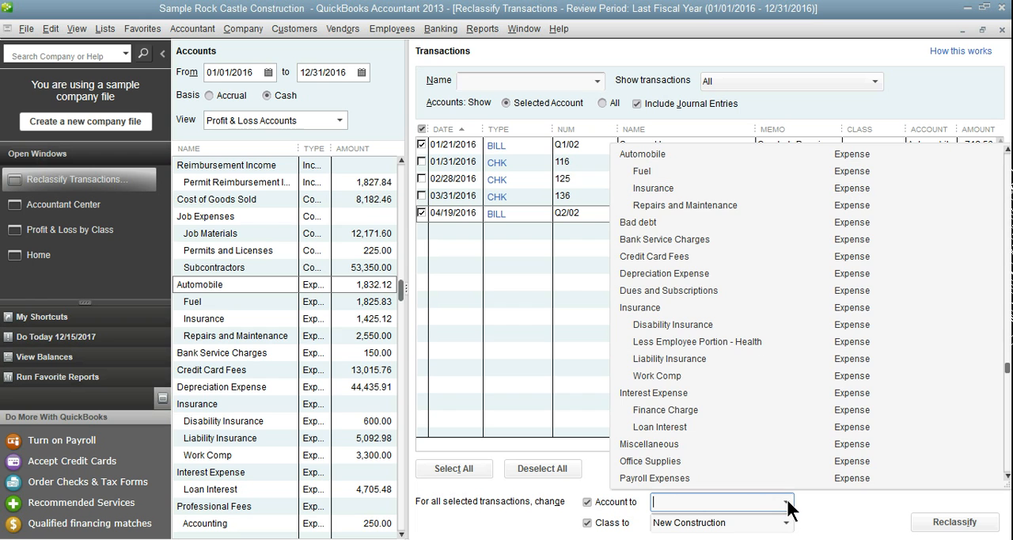
mouse_move(661, 210)
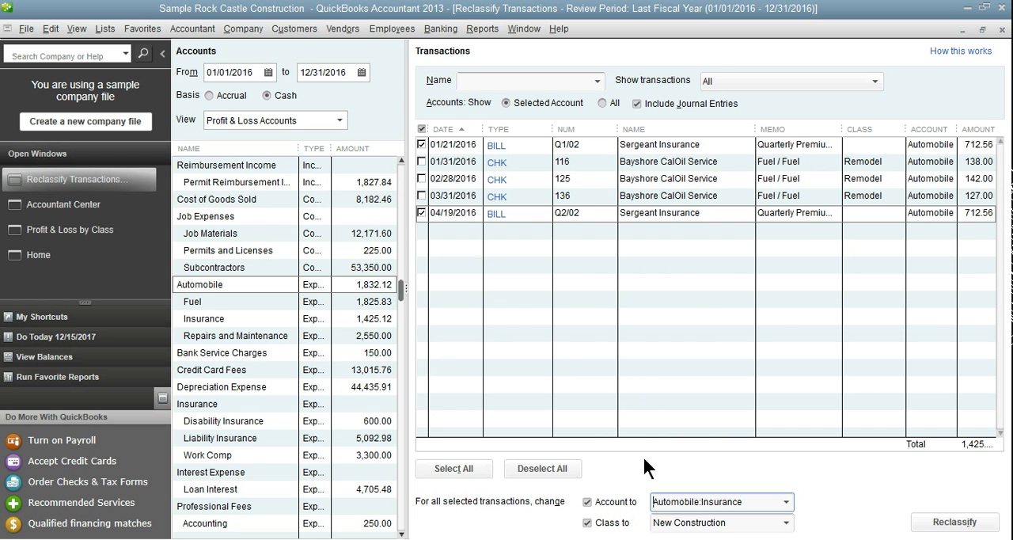
left_click(719, 522)
type("Overhead")
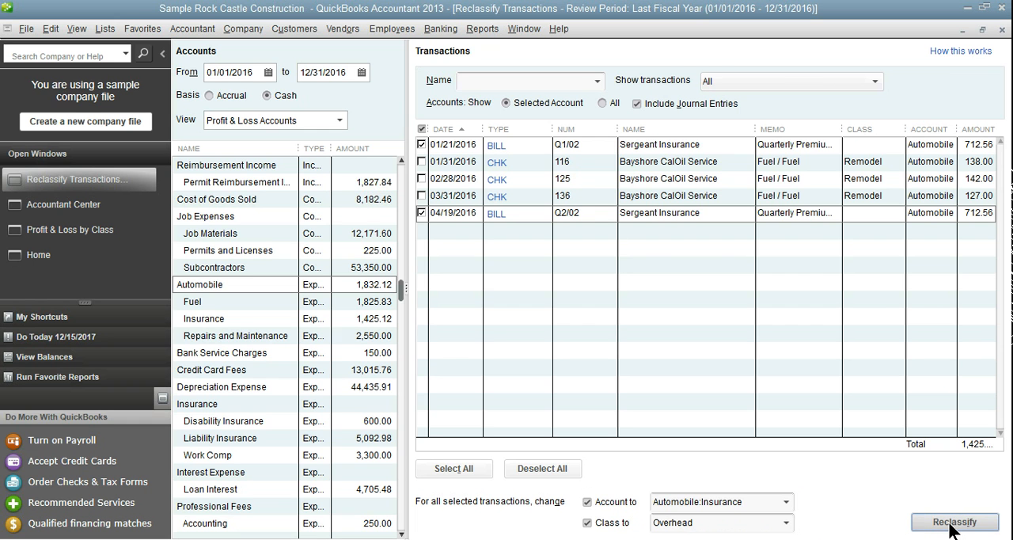
left_click(955, 522)
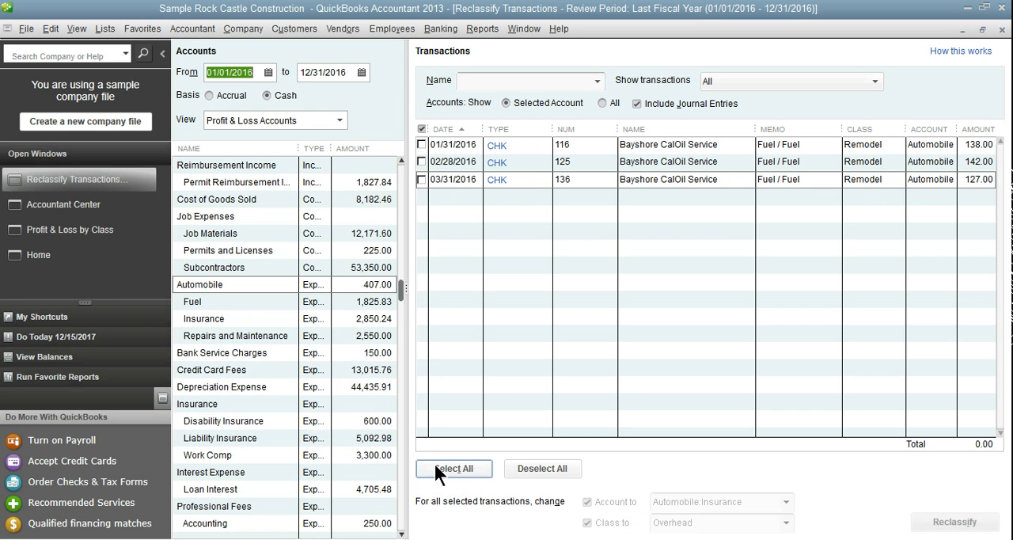
- Reclassify all three Bayshore CalOil fuel checks to Automobile:Fuel, then return to Profit & Loss by Class
left_click(453, 468)
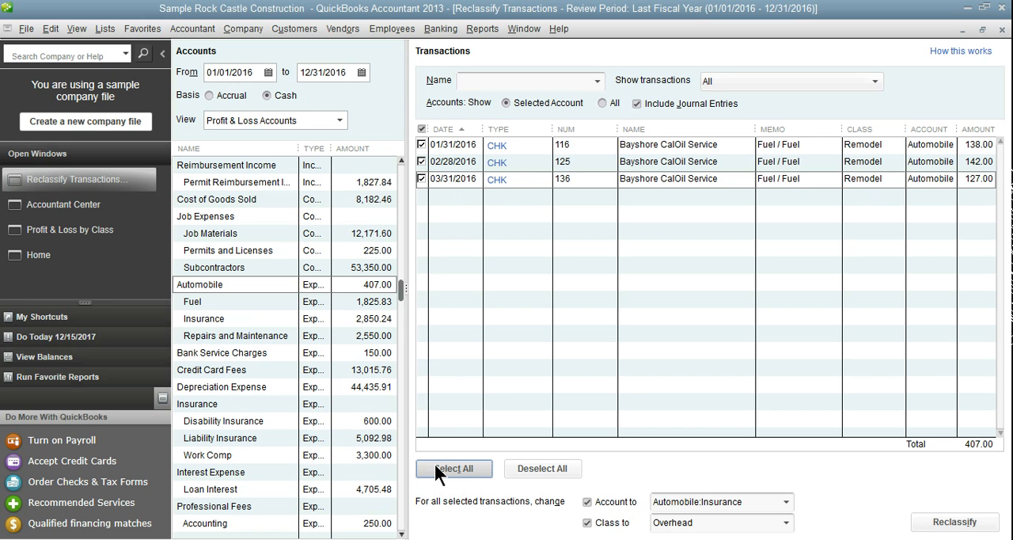
mouse_move(704, 455)
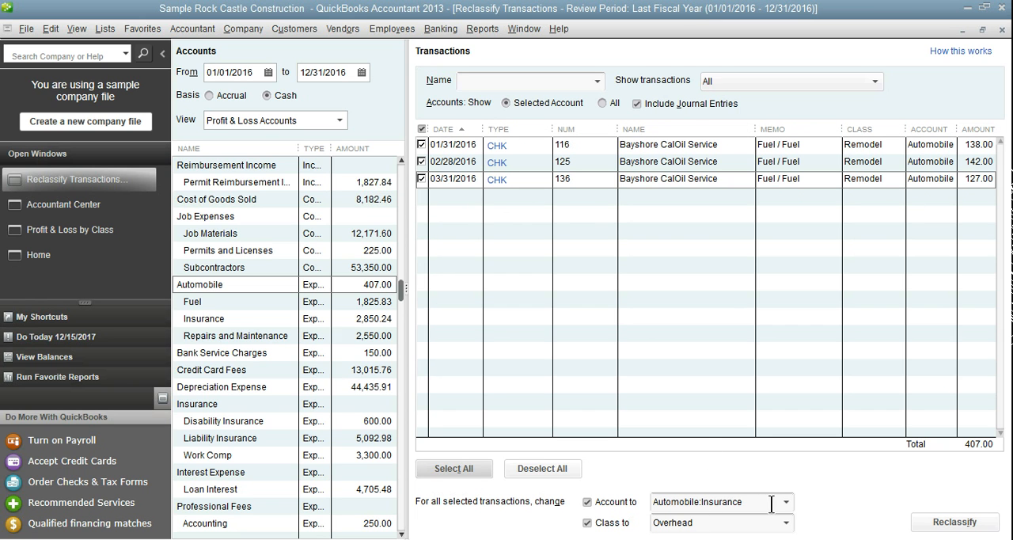
left_click(784, 501)
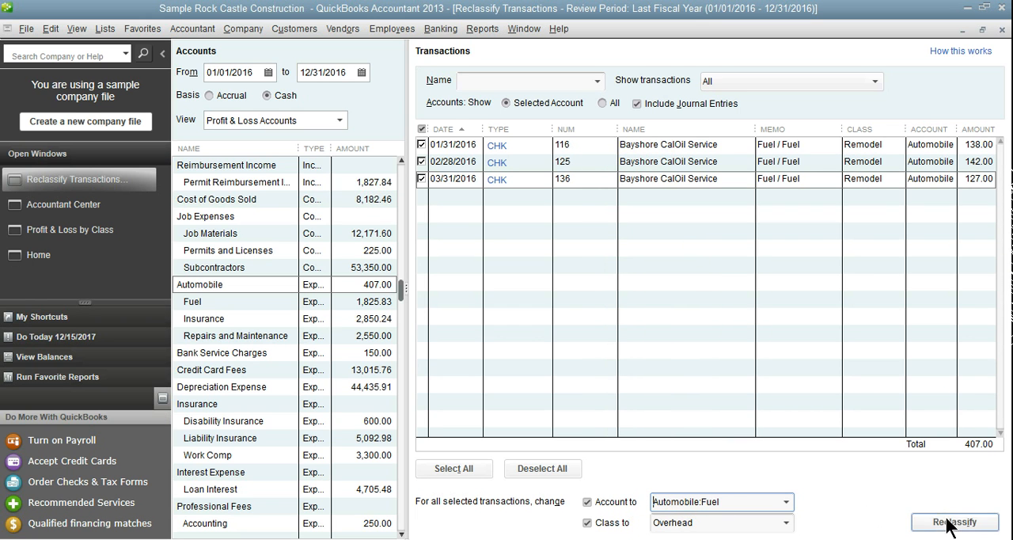
left_click(954, 521)
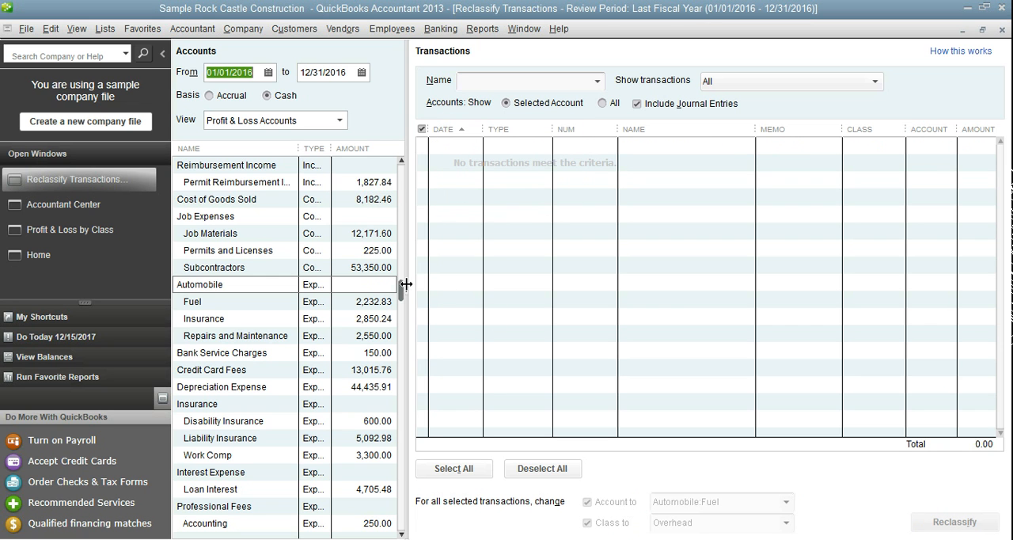
left_click(70, 229)
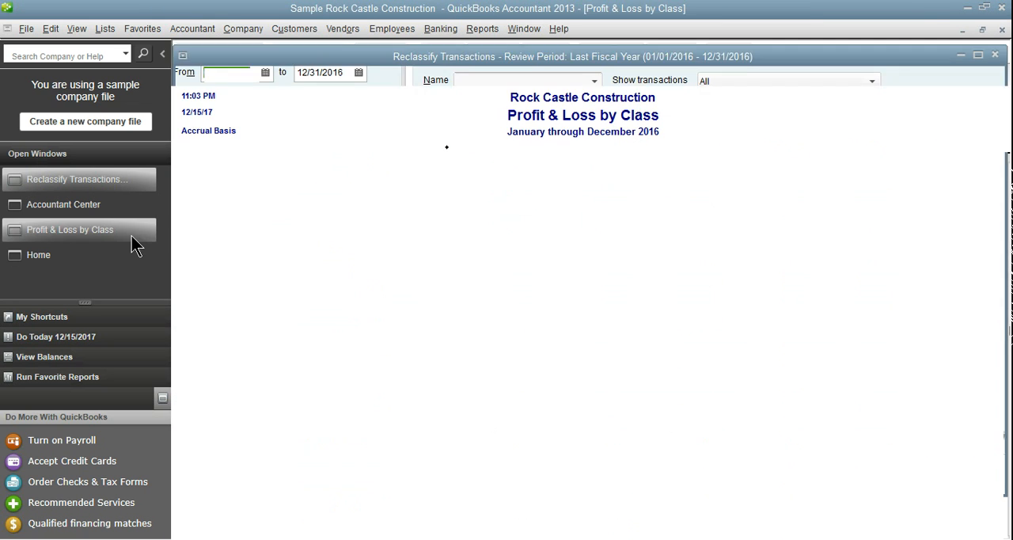
- Refresh the report and review the Automobile fuel, insurance and repairs rows under Overhead (7,633.07)
left_click(69, 229)
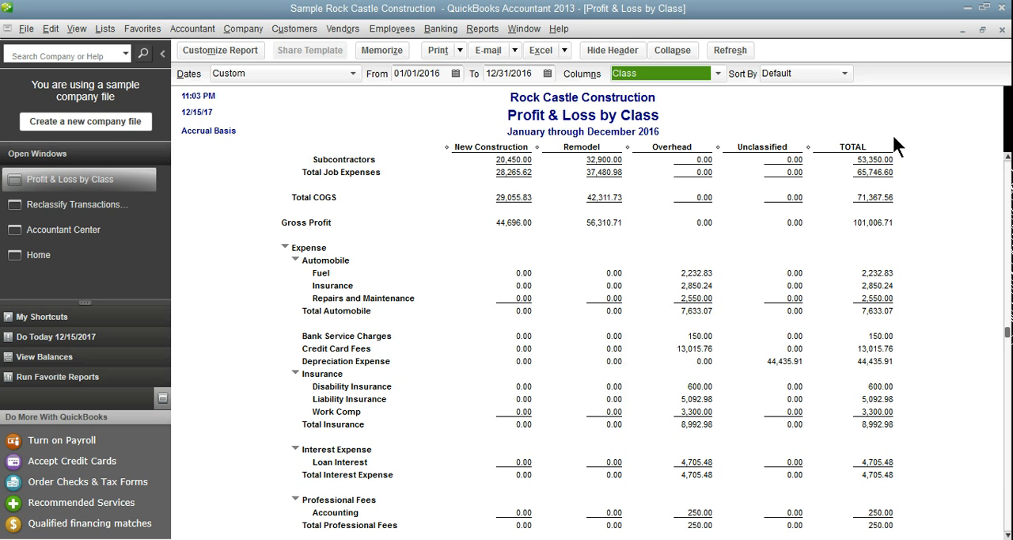
scroll("up", 3)
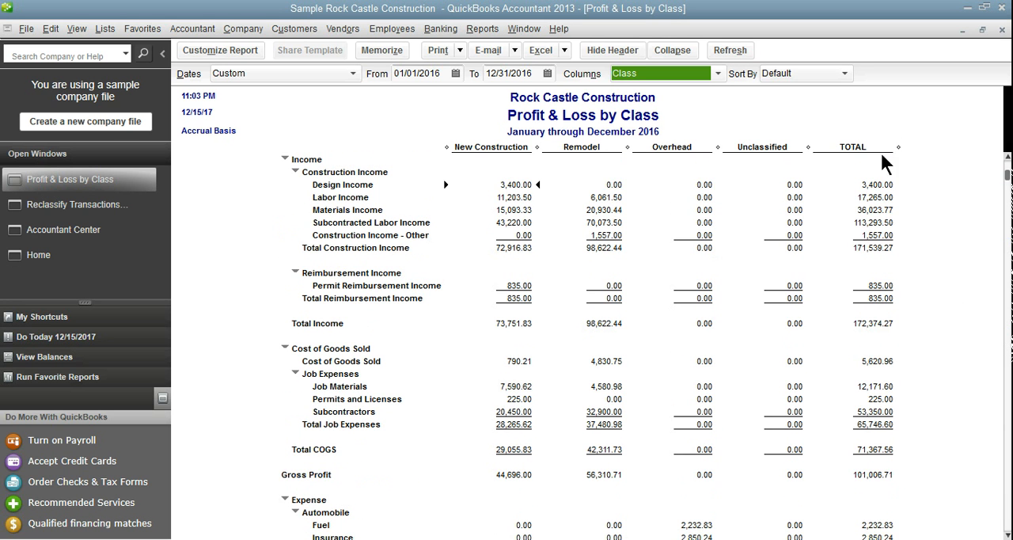
mouse_move(977, 239)
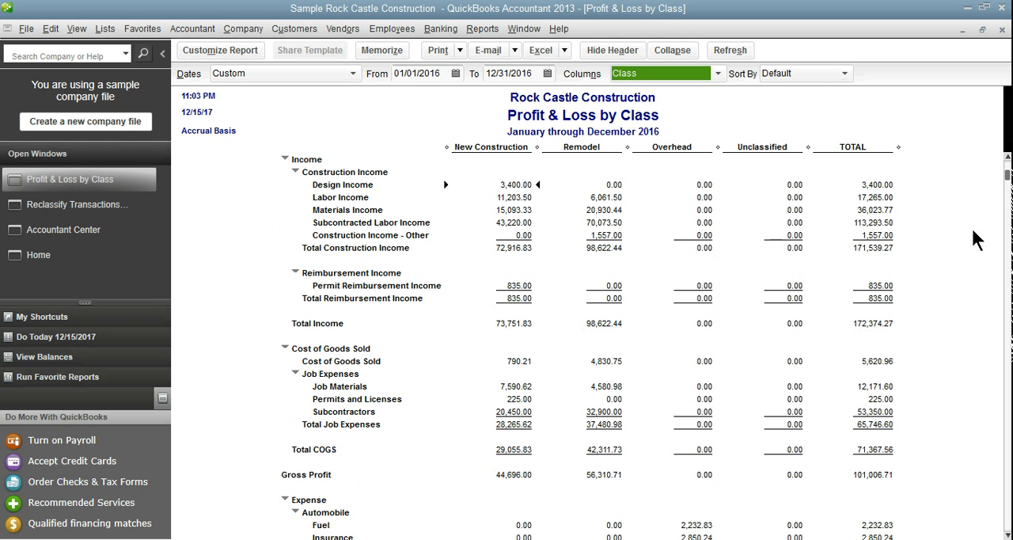
scroll("down", 3)
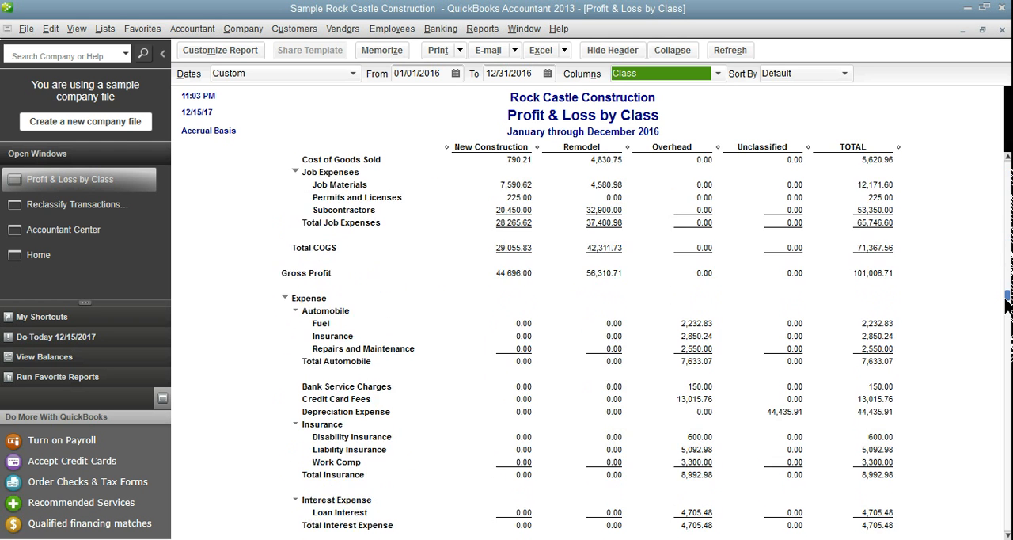
scroll("down", 3)
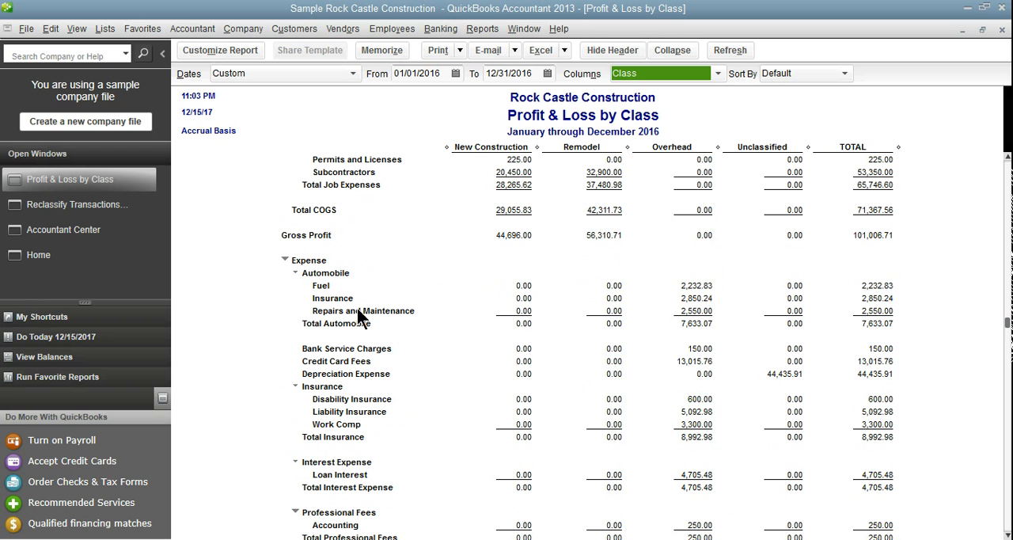
mouse_move(434, 326)
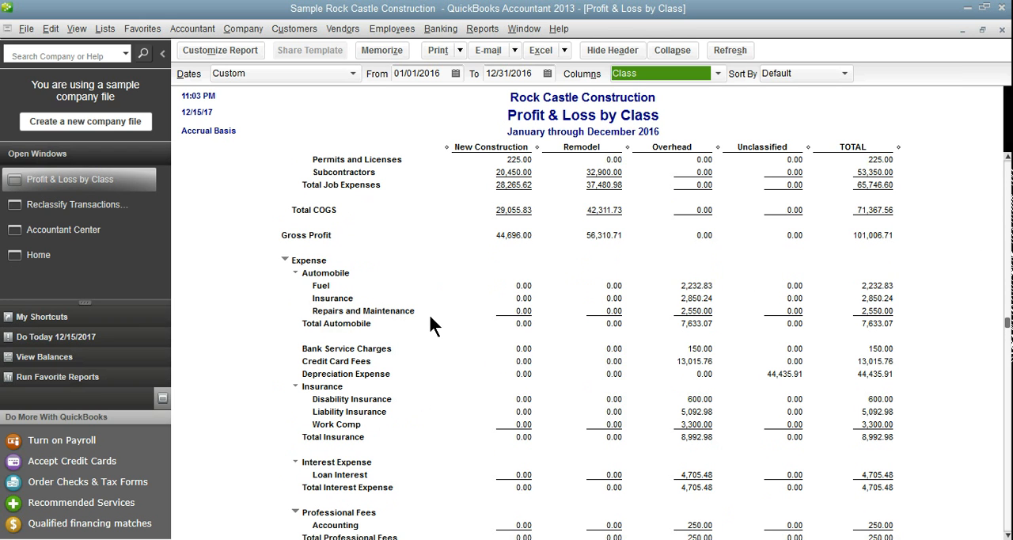
mouse_move(704, 339)
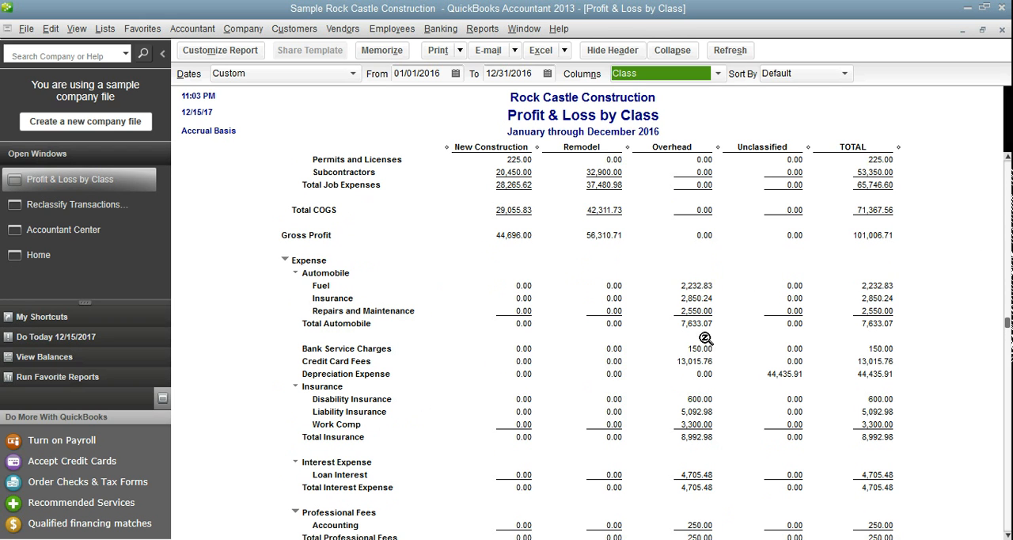
mouse_move(754, 295)
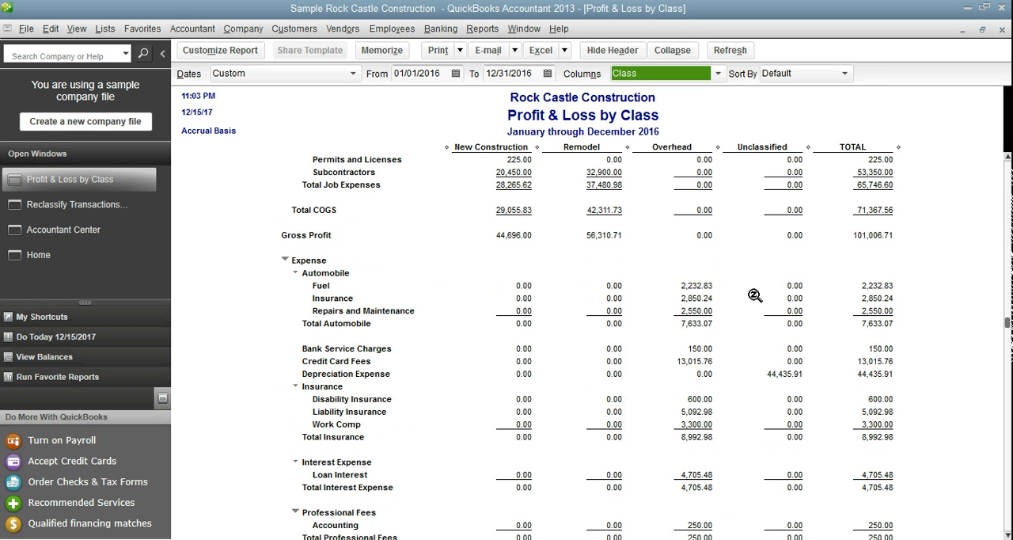
mouse_move(738, 346)
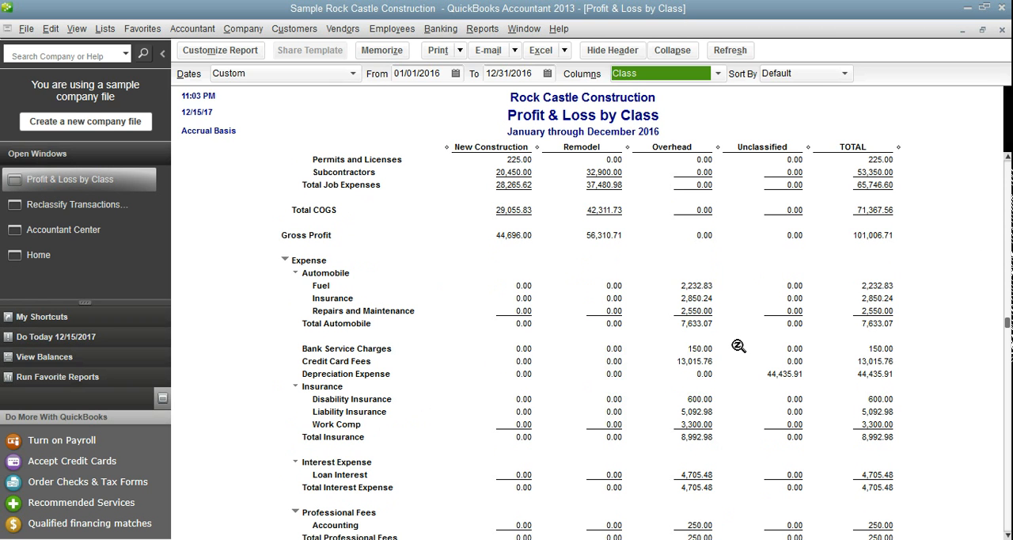